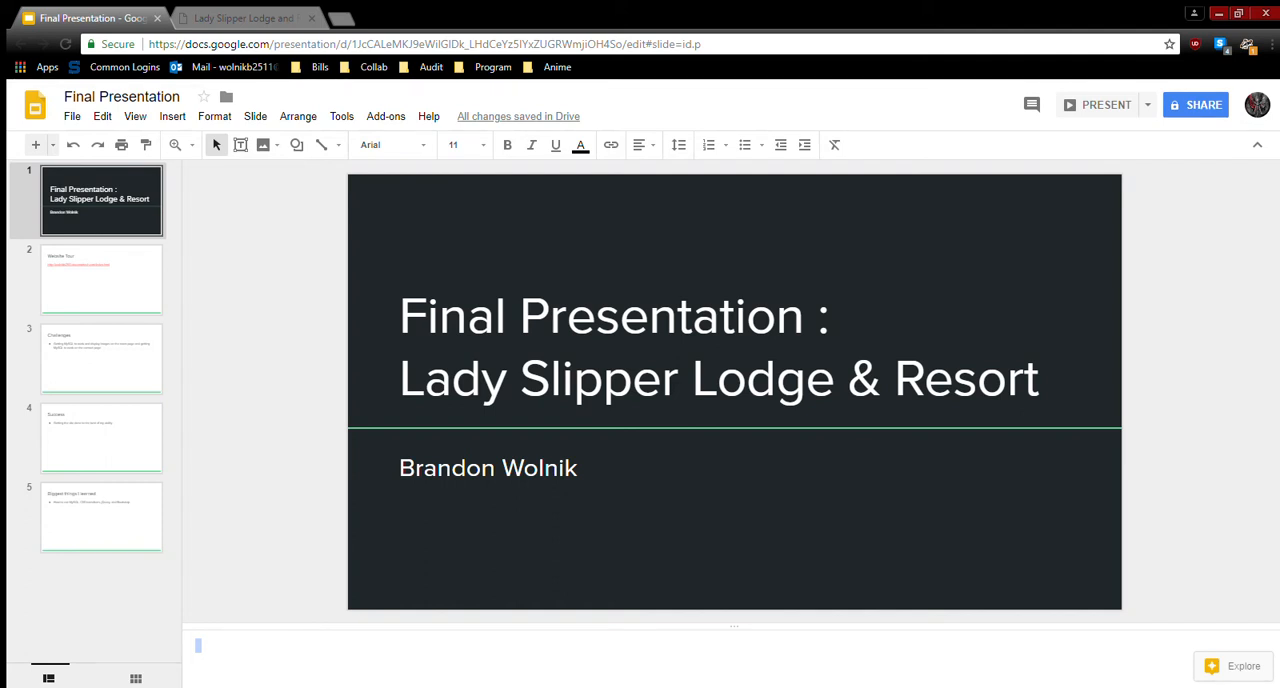
mouse_move(776, 632)
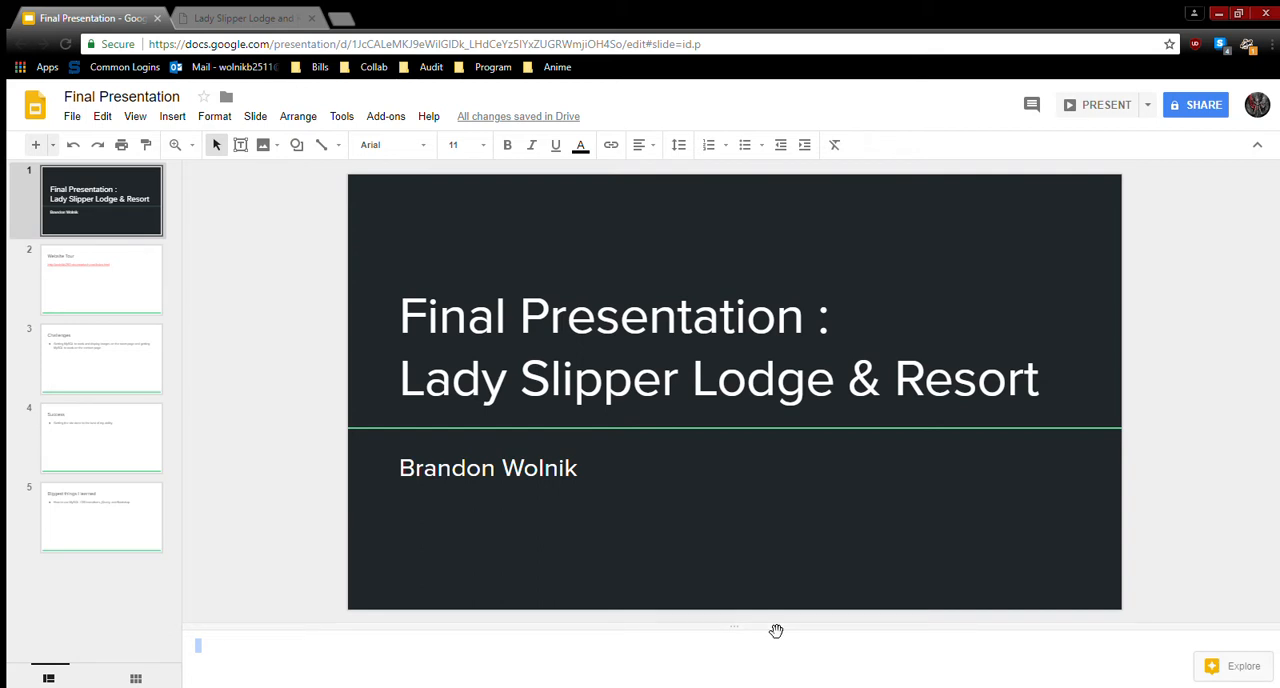
- Show the Lady Slipper Lodge home page with its cottage photo slideshow
left_click(244, 18)
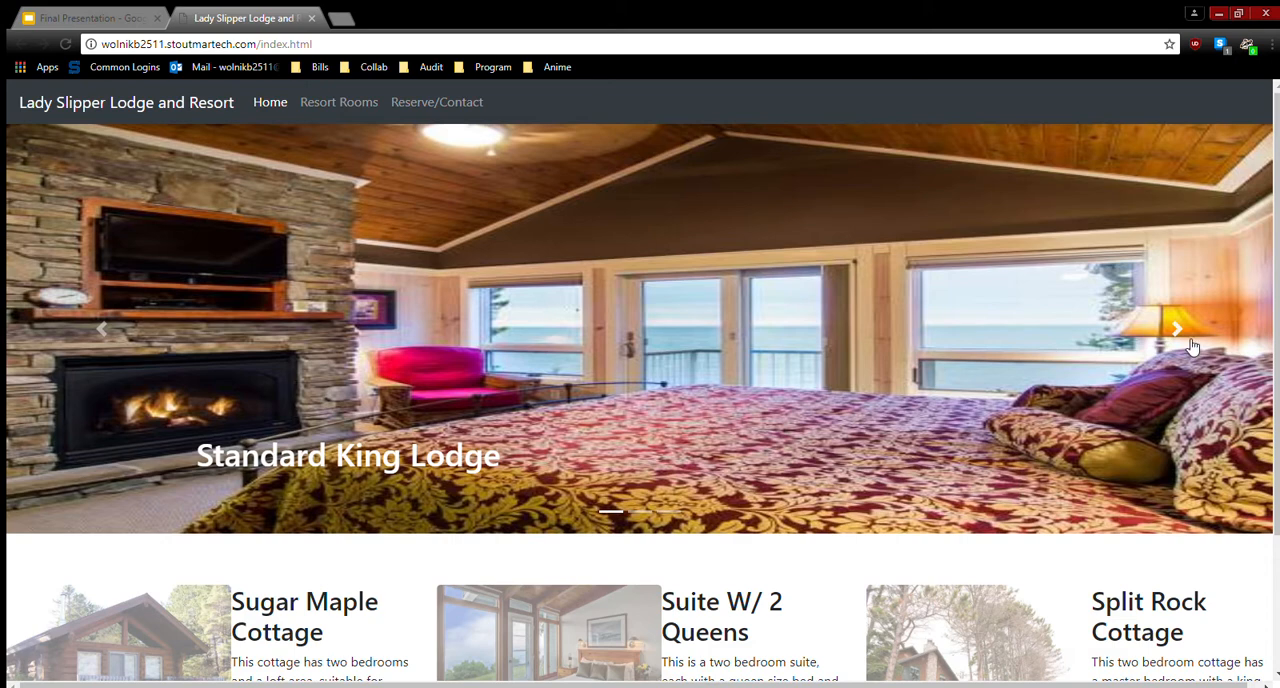
left_click(1176, 328)
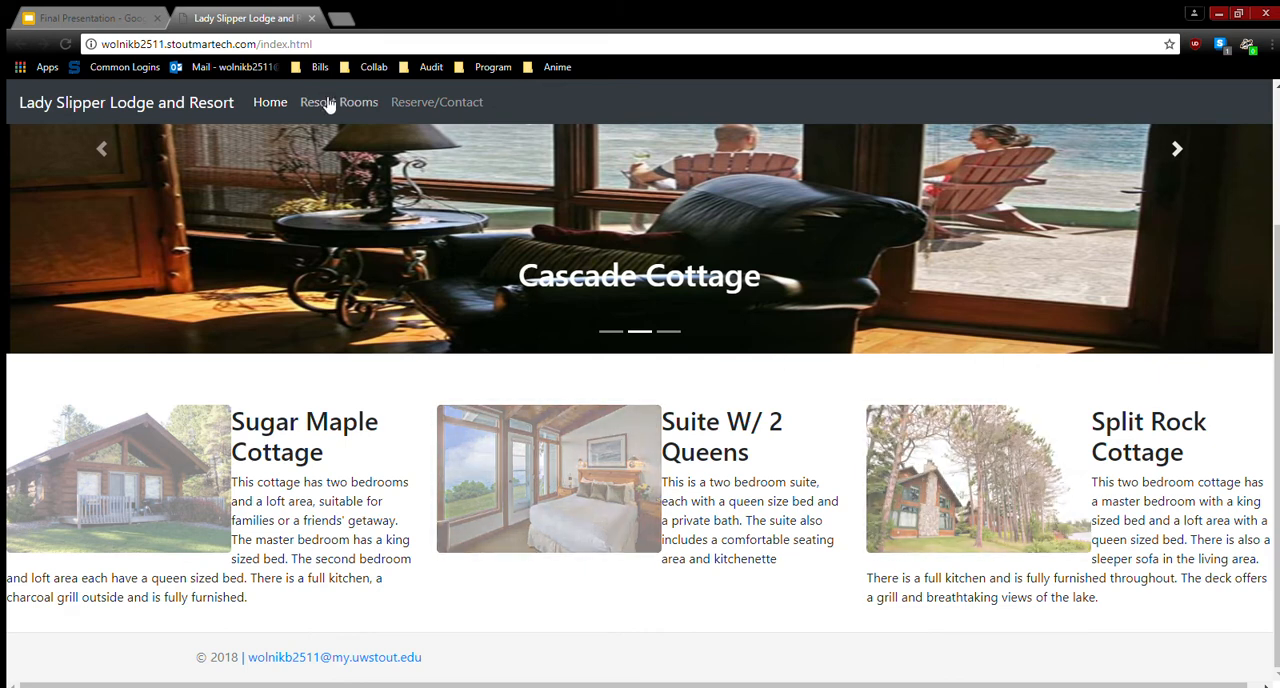
- Go to the Resort Rooms page listing each lodging's view, capacity, price and description
left_click(318, 102)
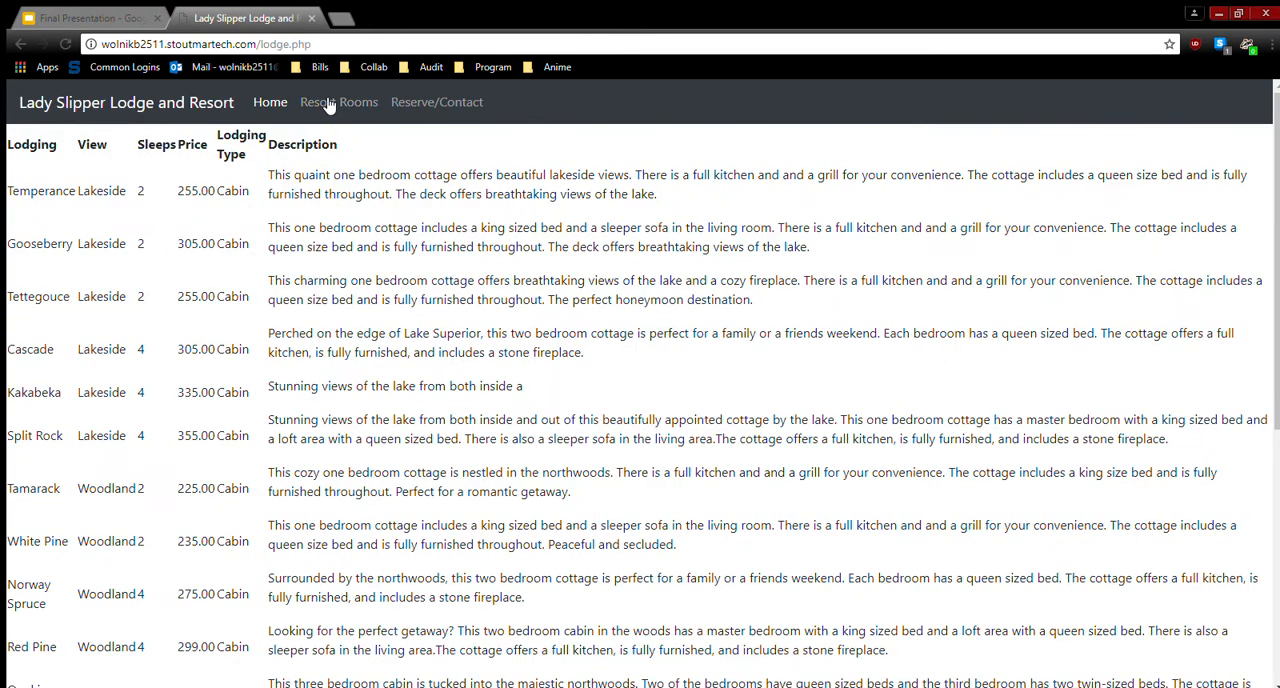
mouse_move(520, 288)
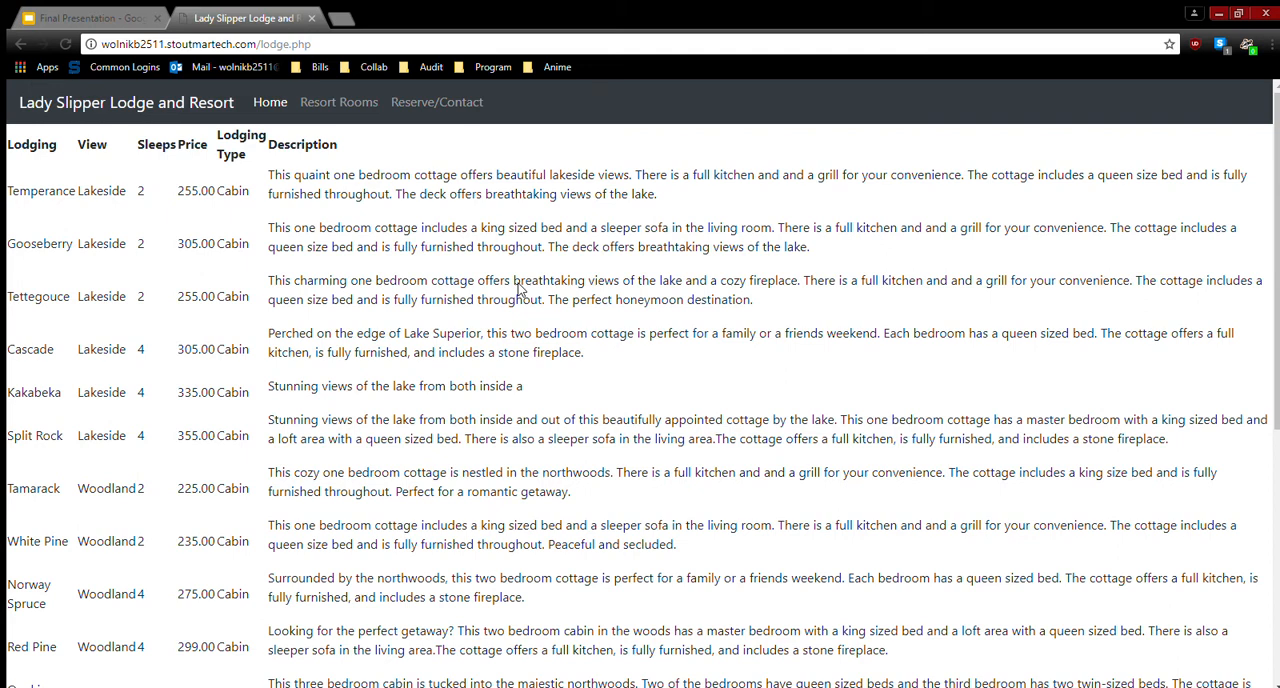
mouse_move(256, 322)
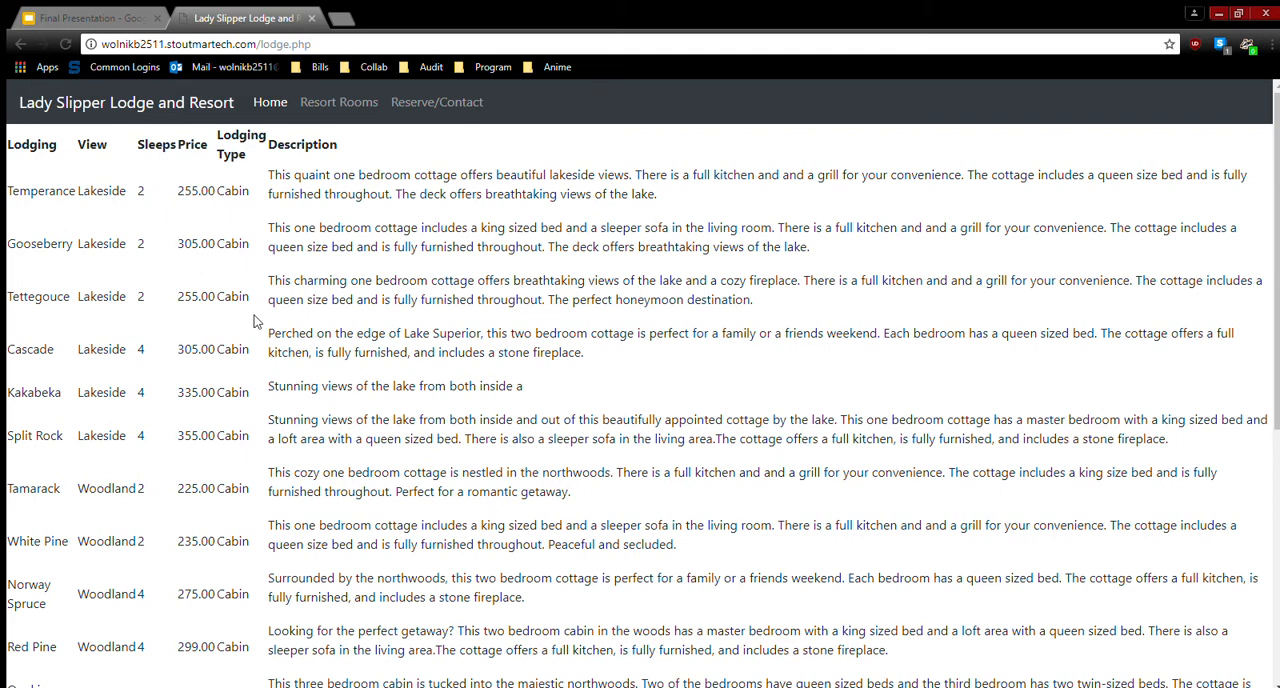
mouse_move(58, 164)
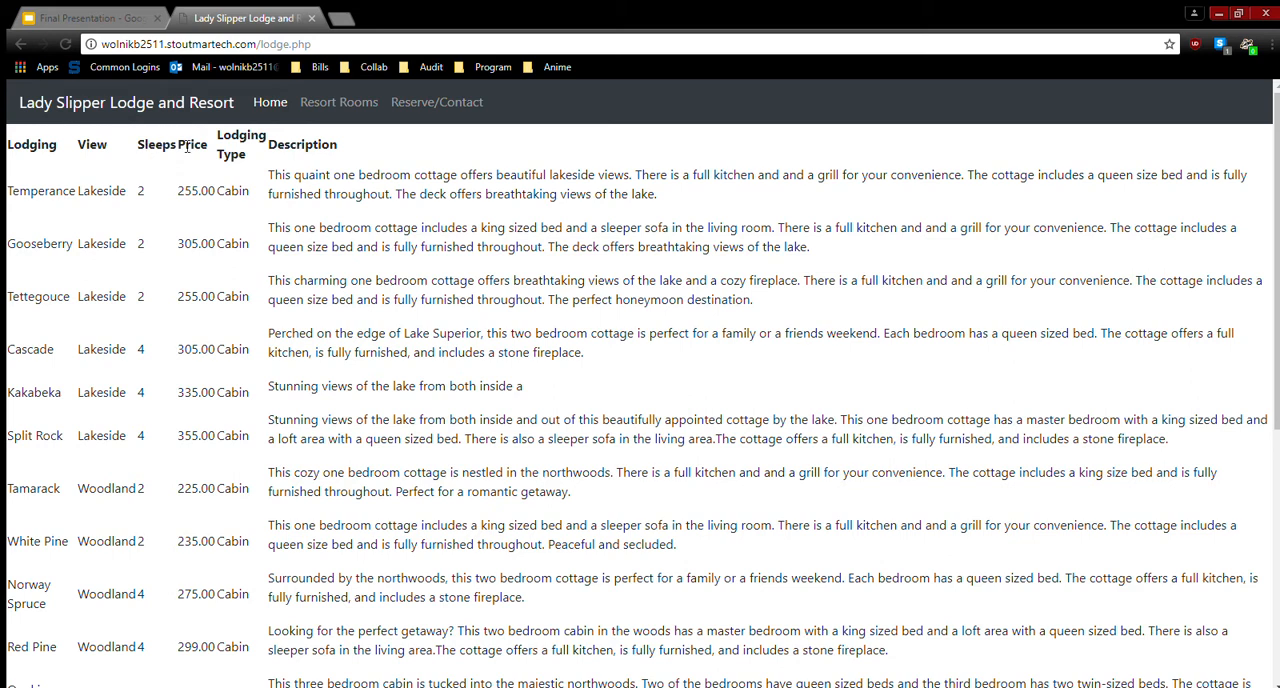
mouse_move(258, 178)
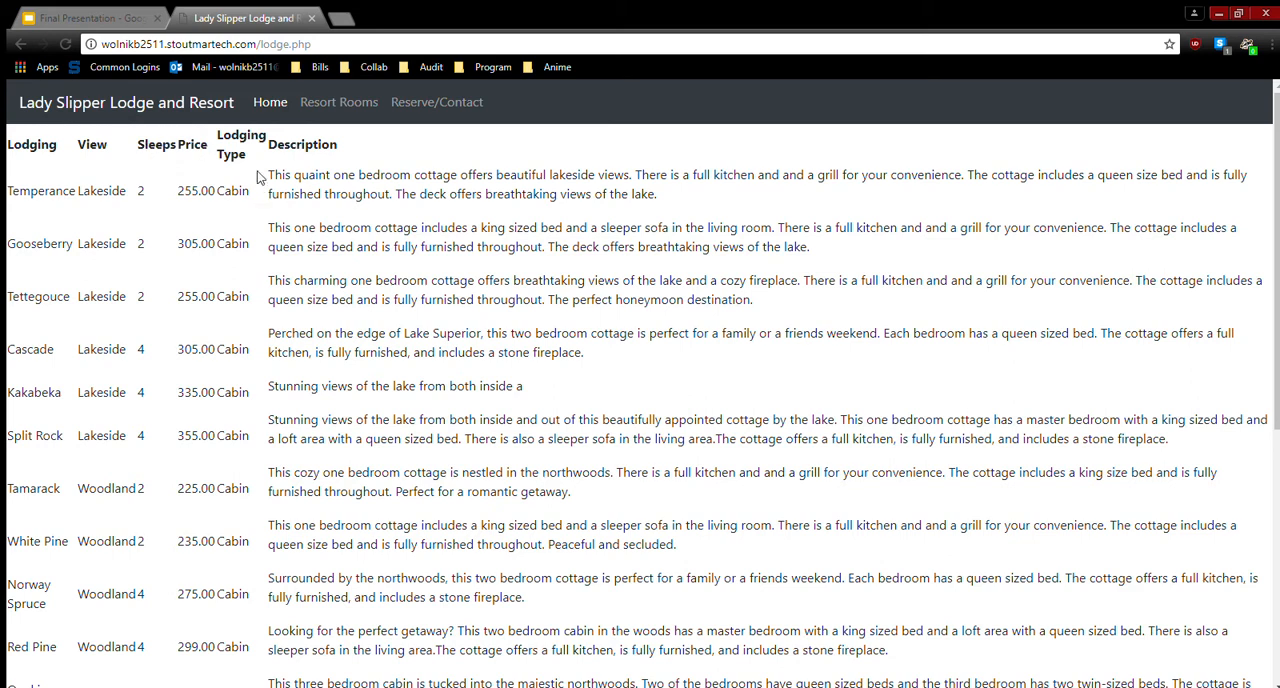
mouse_move(308, 208)
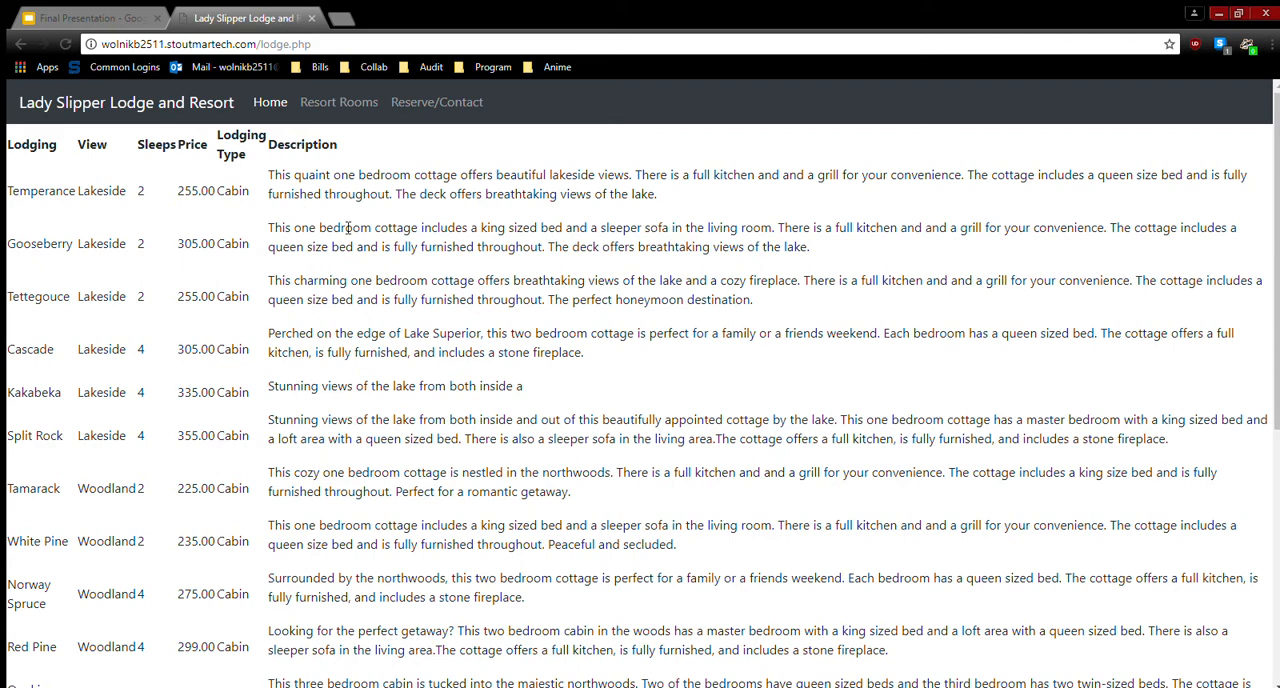
mouse_move(414, 104)
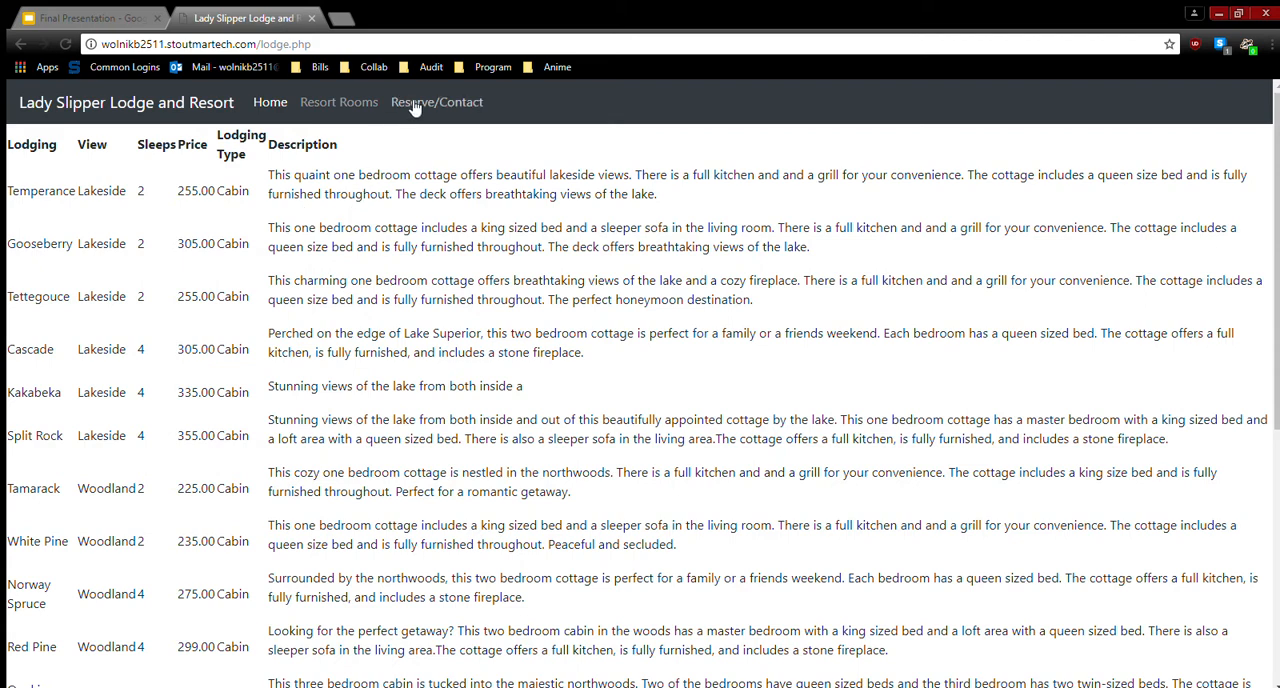
- Go to the Reserve/Contact page and look over the empty reservation form
left_click(436, 102)
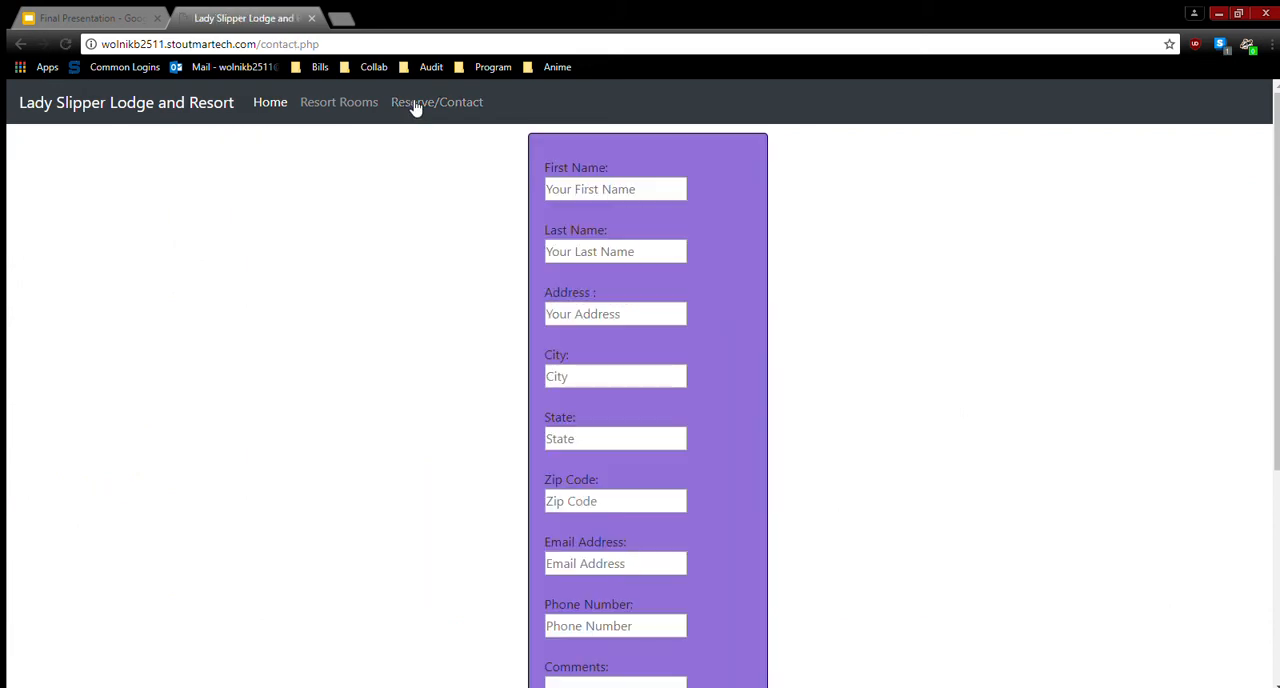
scroll("down", 3)
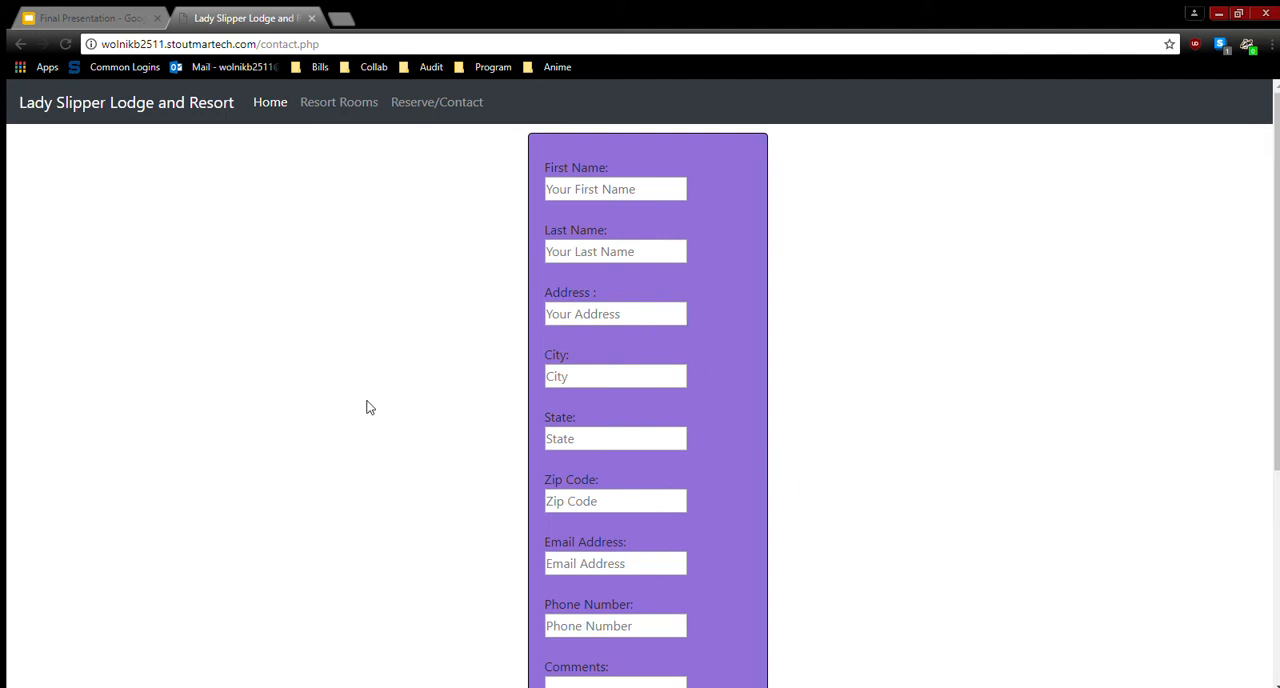
mouse_move(160, 188)
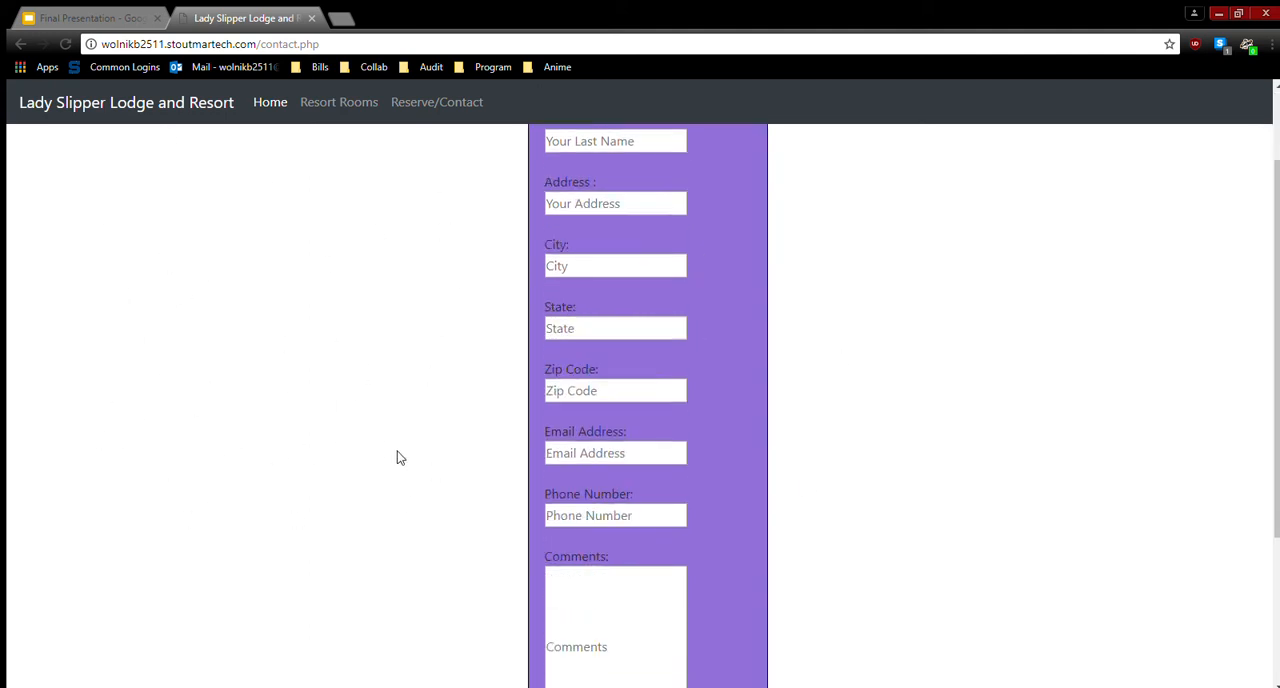
scroll("down", 3)
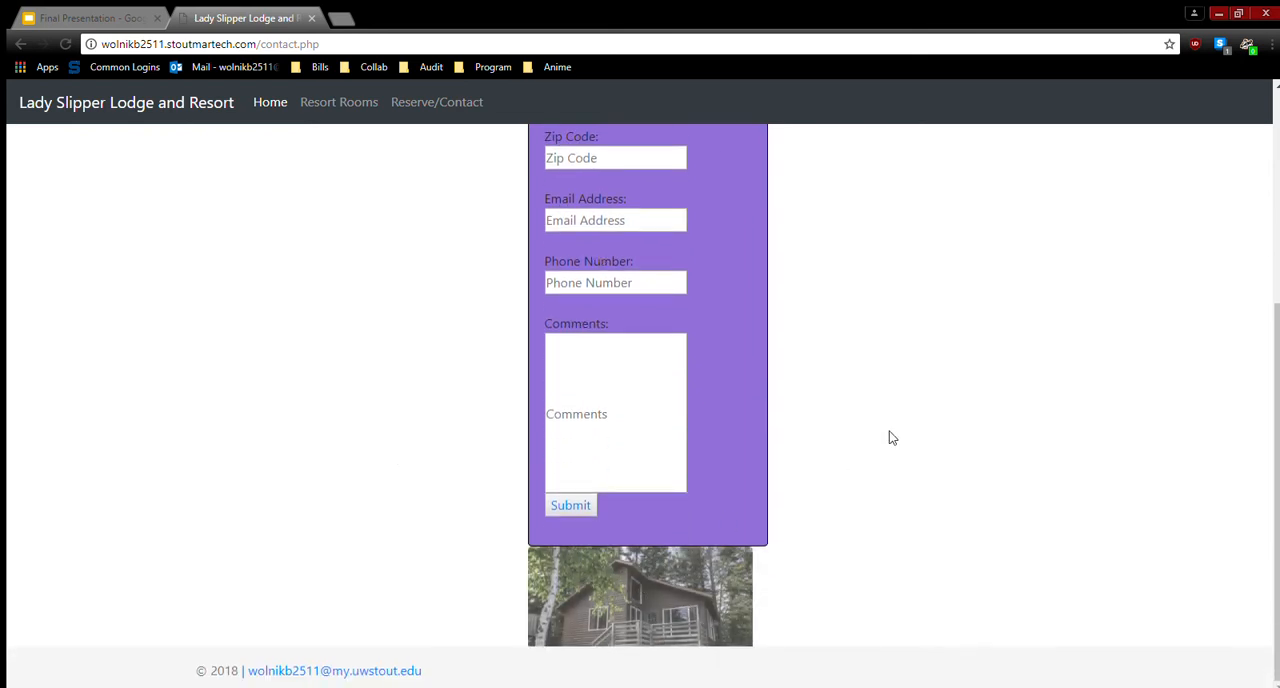
scroll("up", 3)
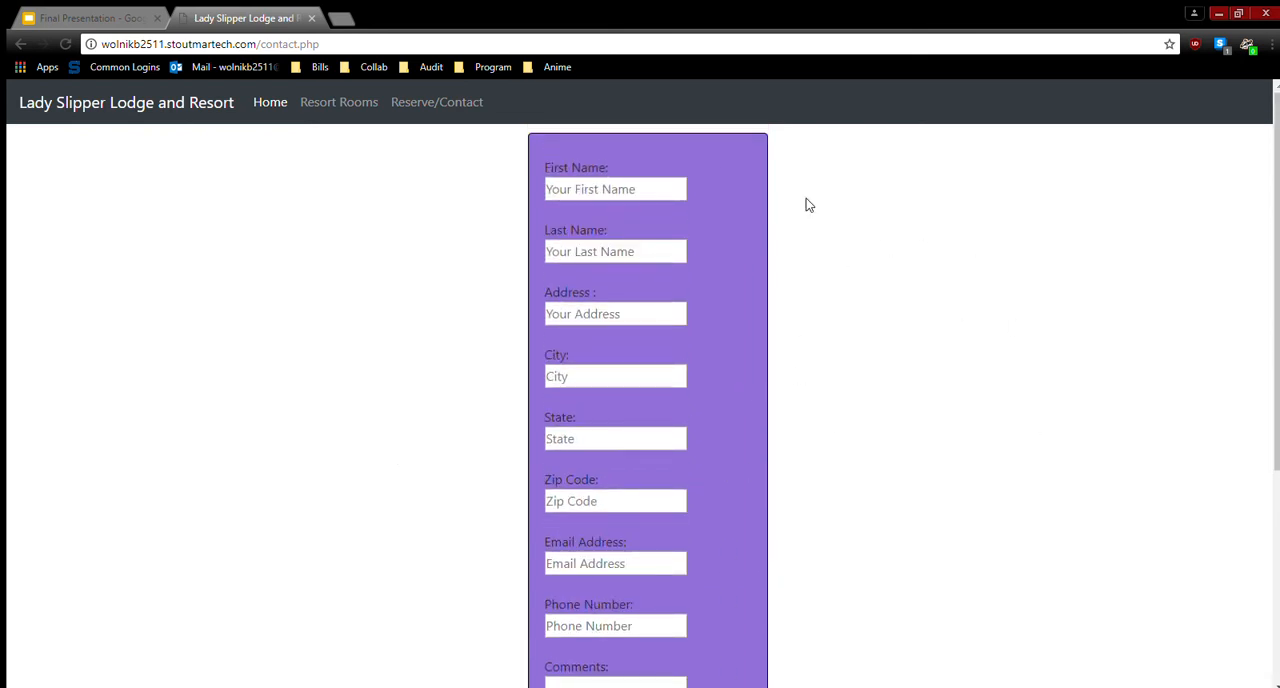
mouse_move(948, 308)
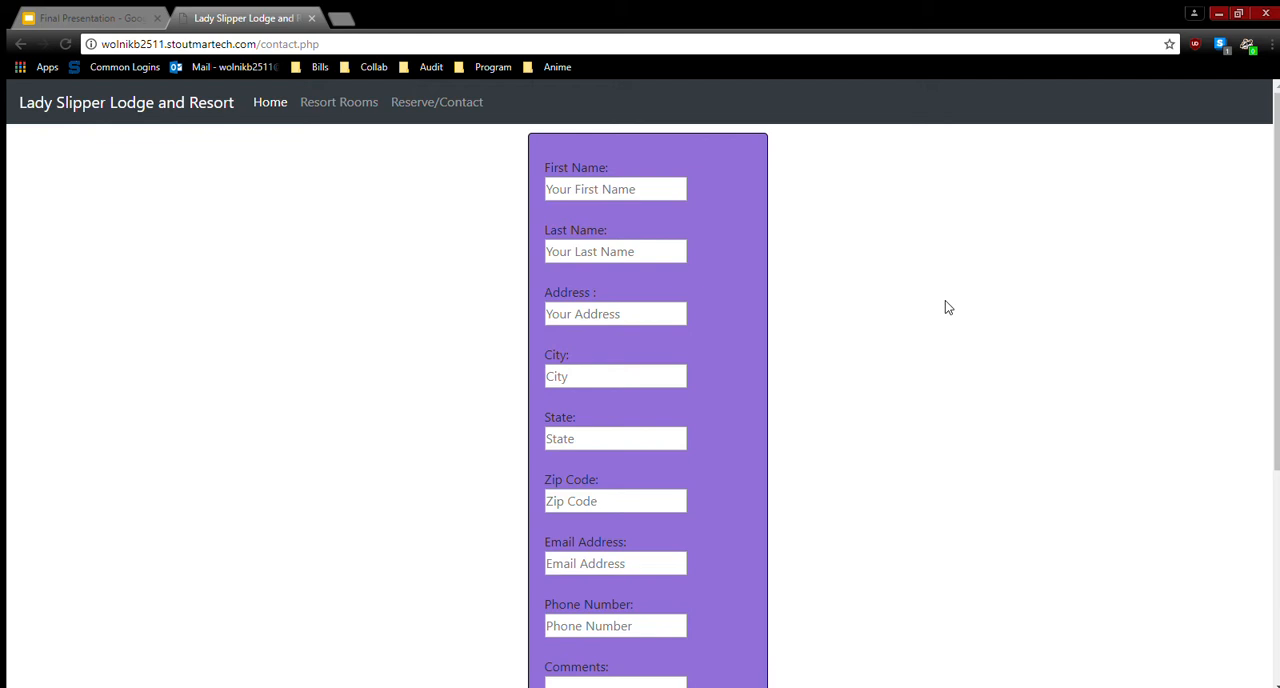
mouse_move(644, 356)
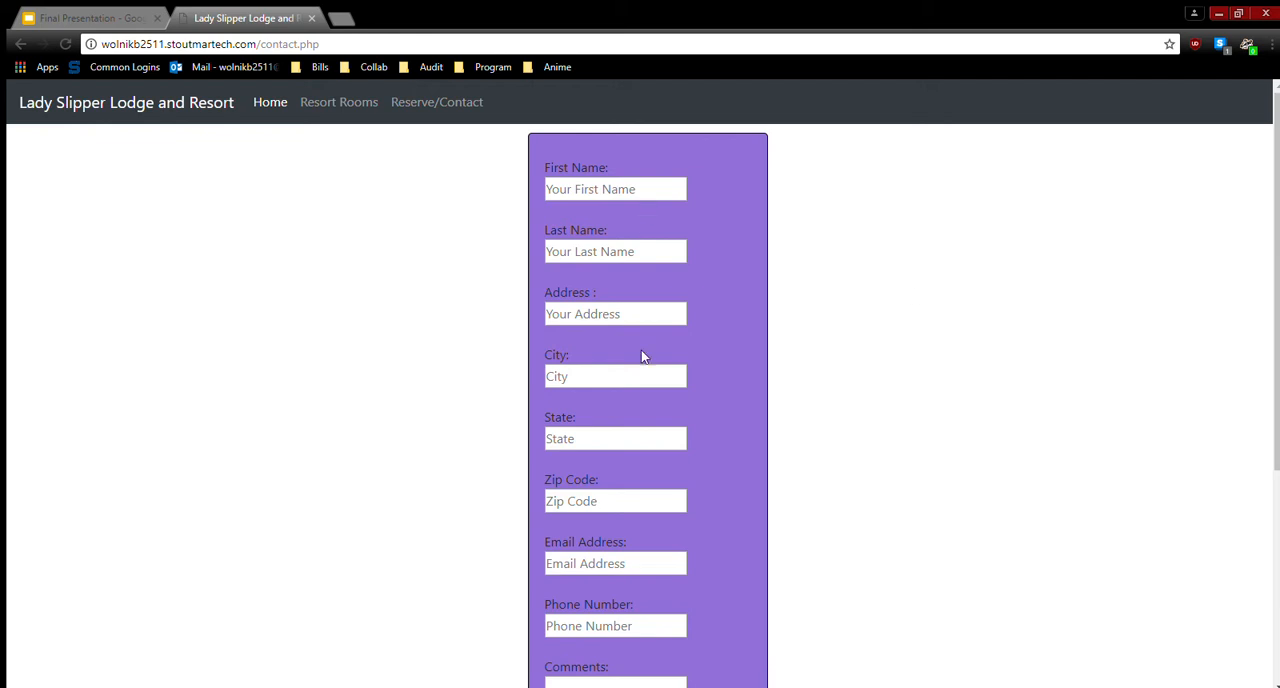
mouse_move(624, 204)
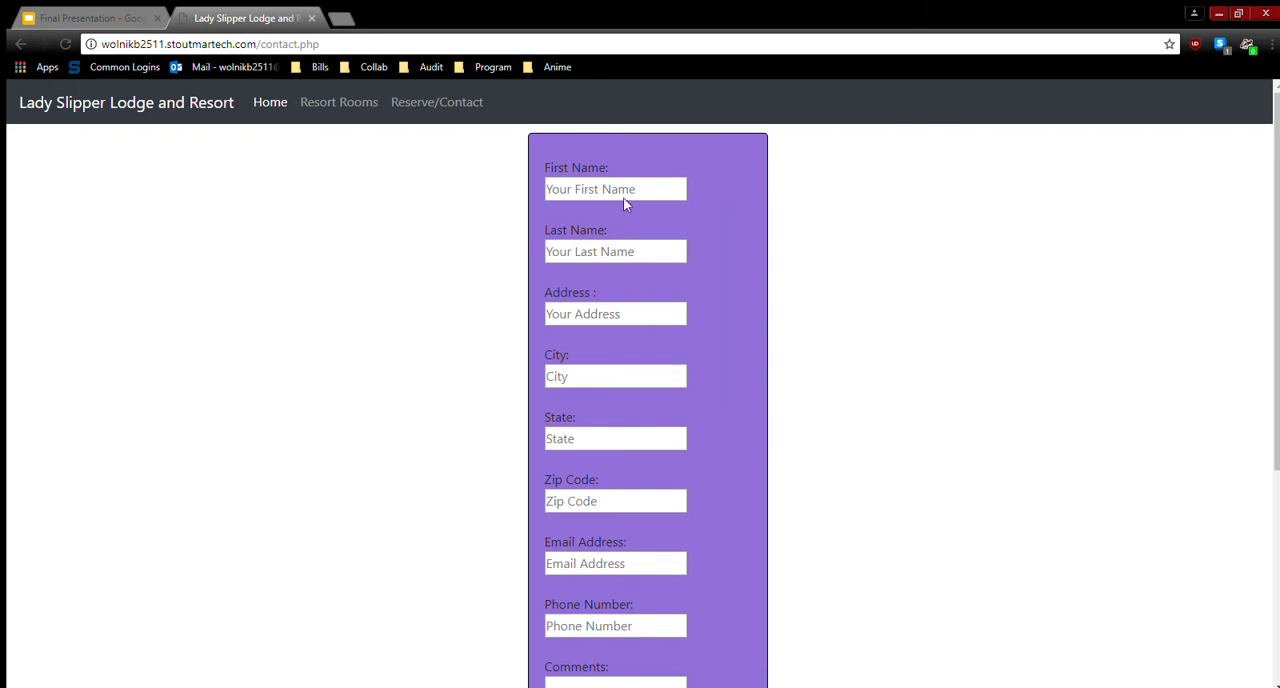
type("Brandon")
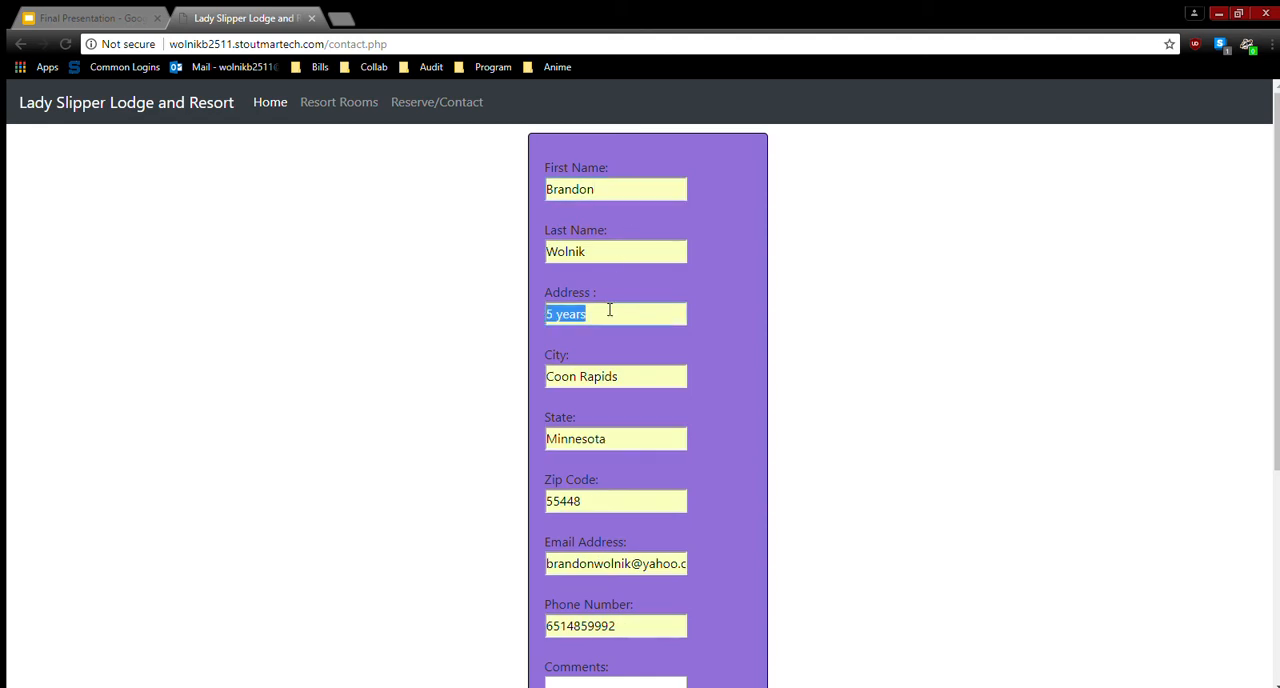
type("1323")
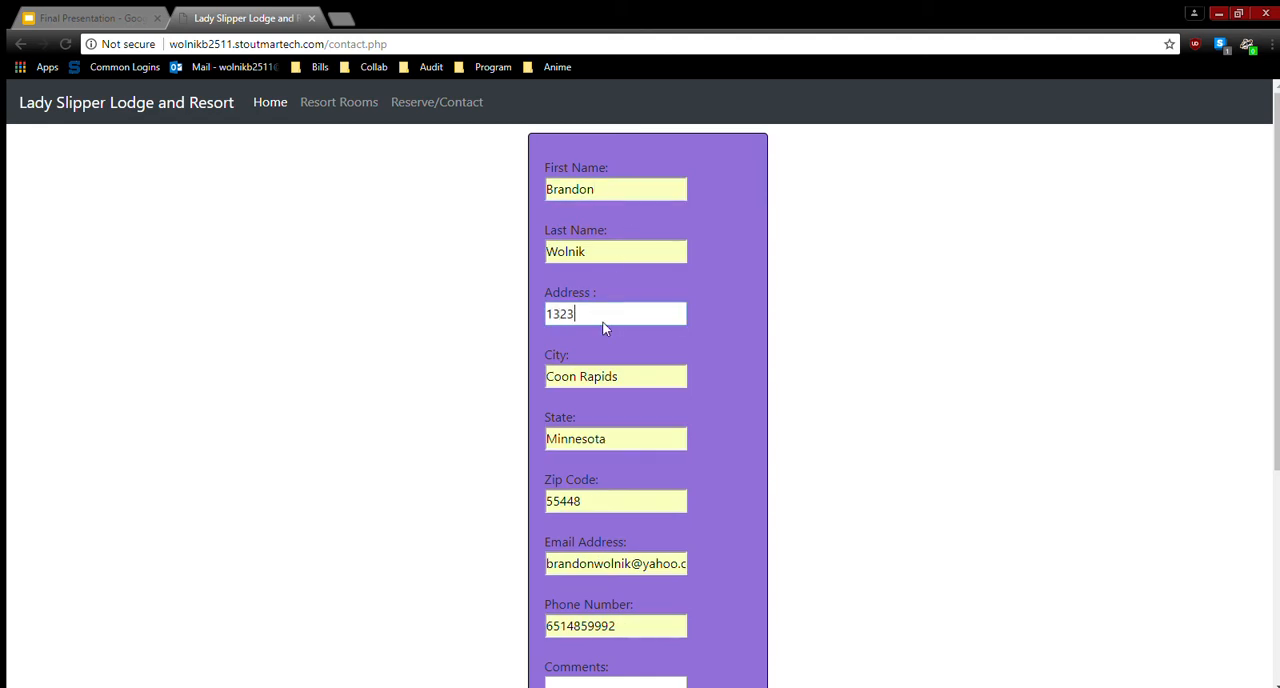
scroll("down", 3)
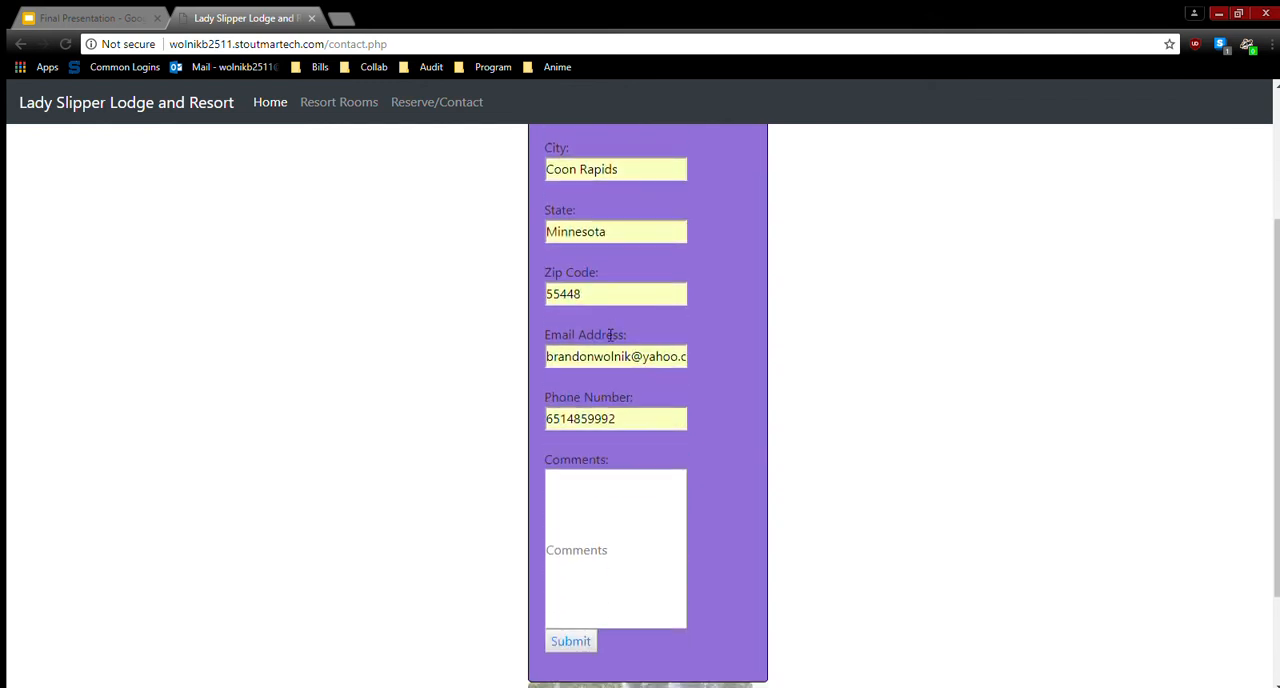
type("HI")
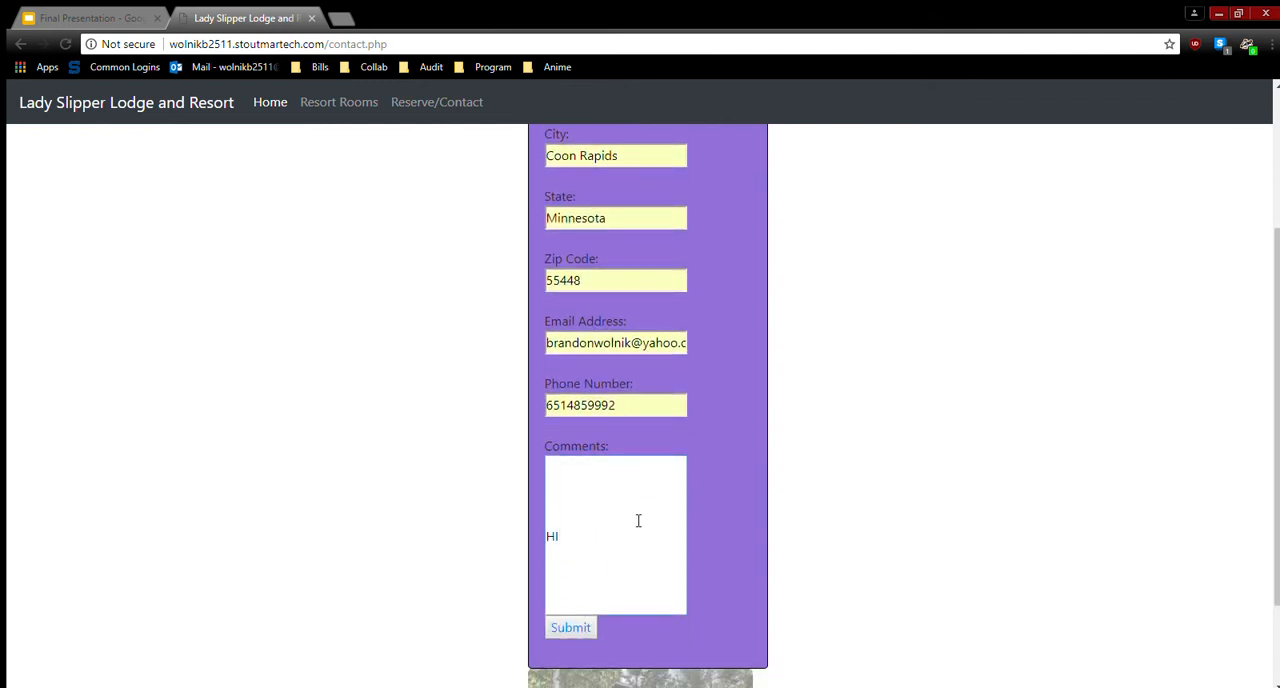
left_click(570, 628)
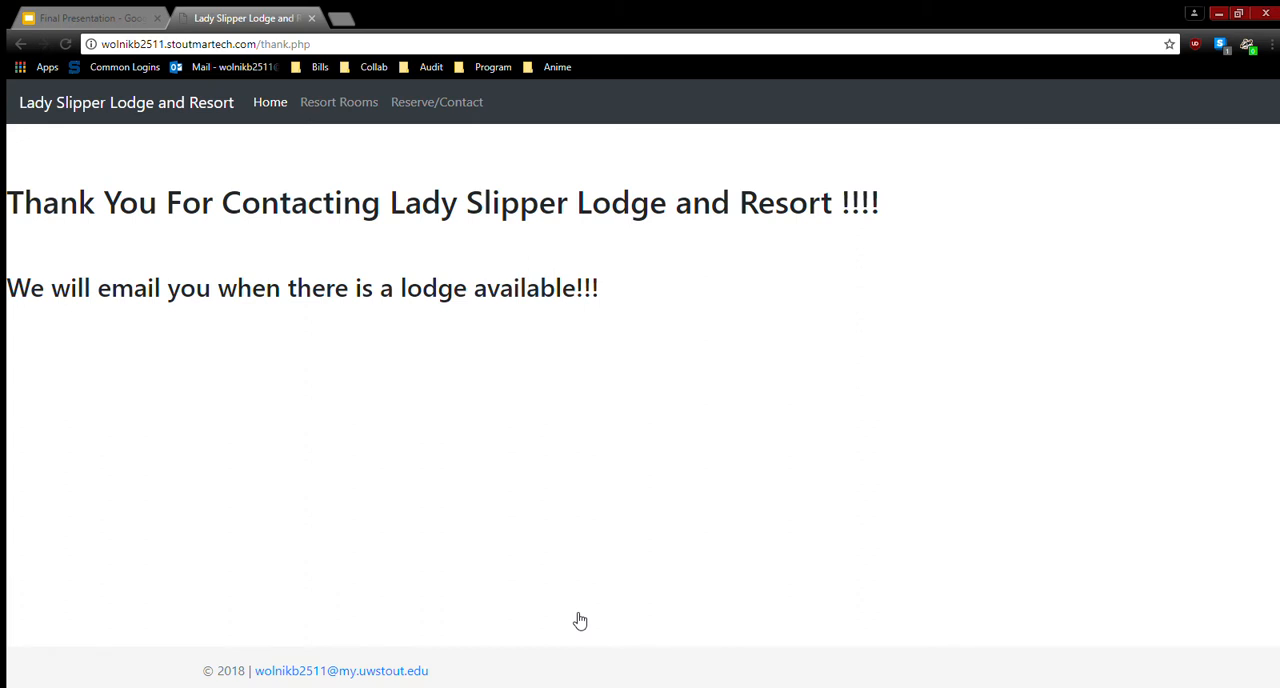
mouse_move(532, 328)
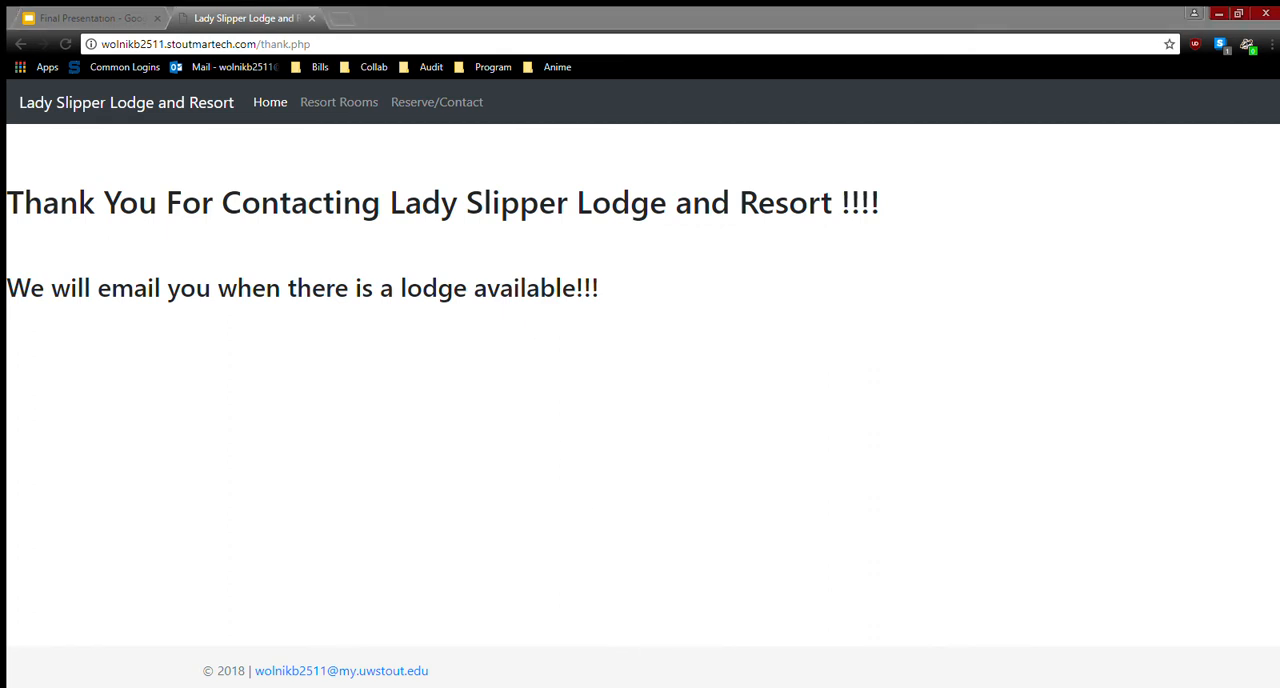
mouse_move(148, 472)
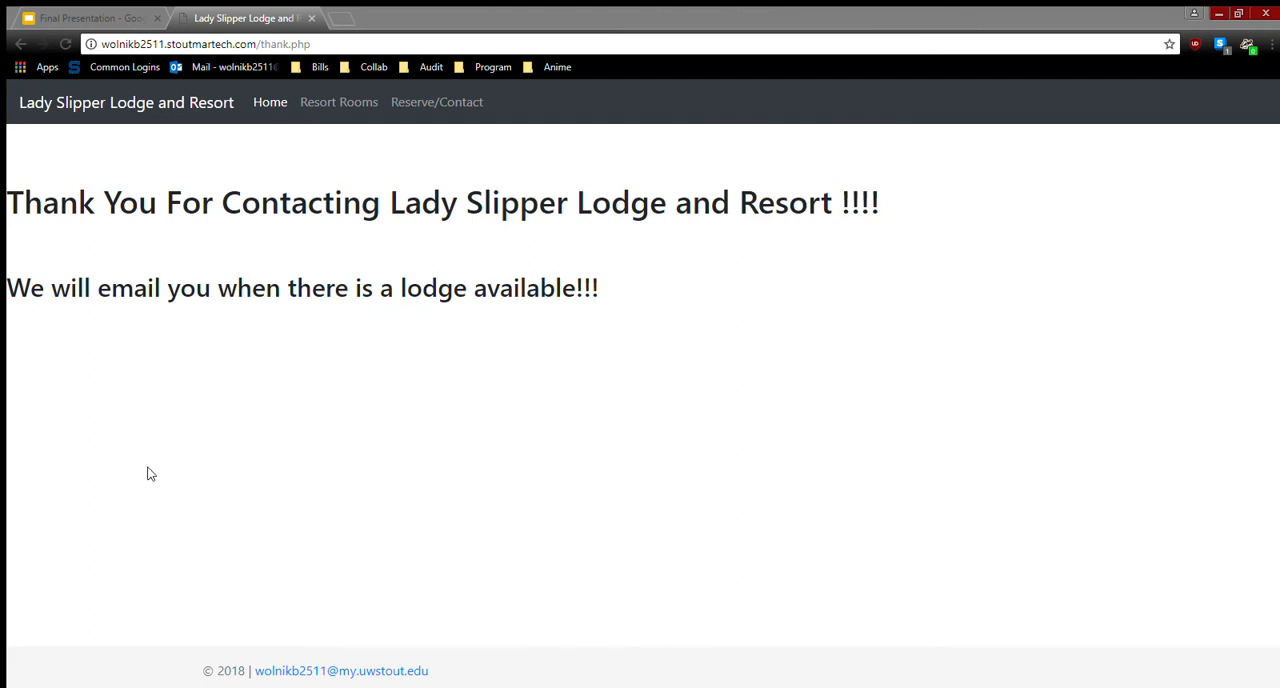
mouse_move(160, 466)
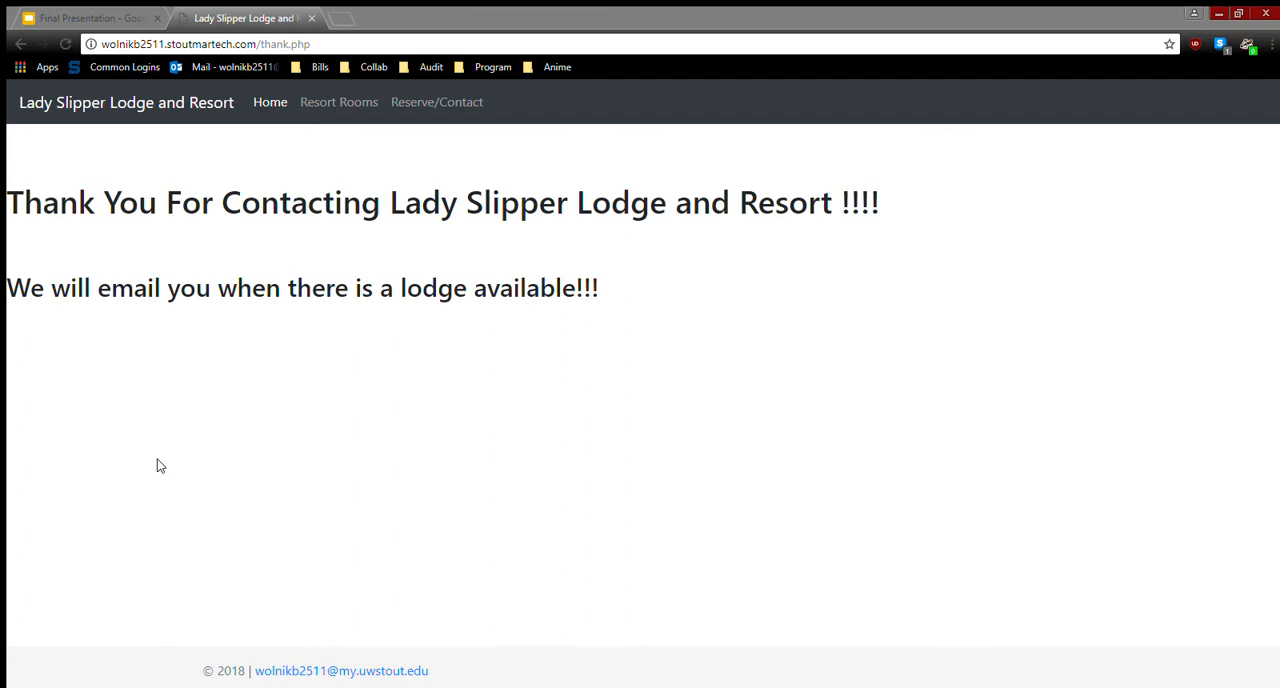
mouse_move(404, 396)
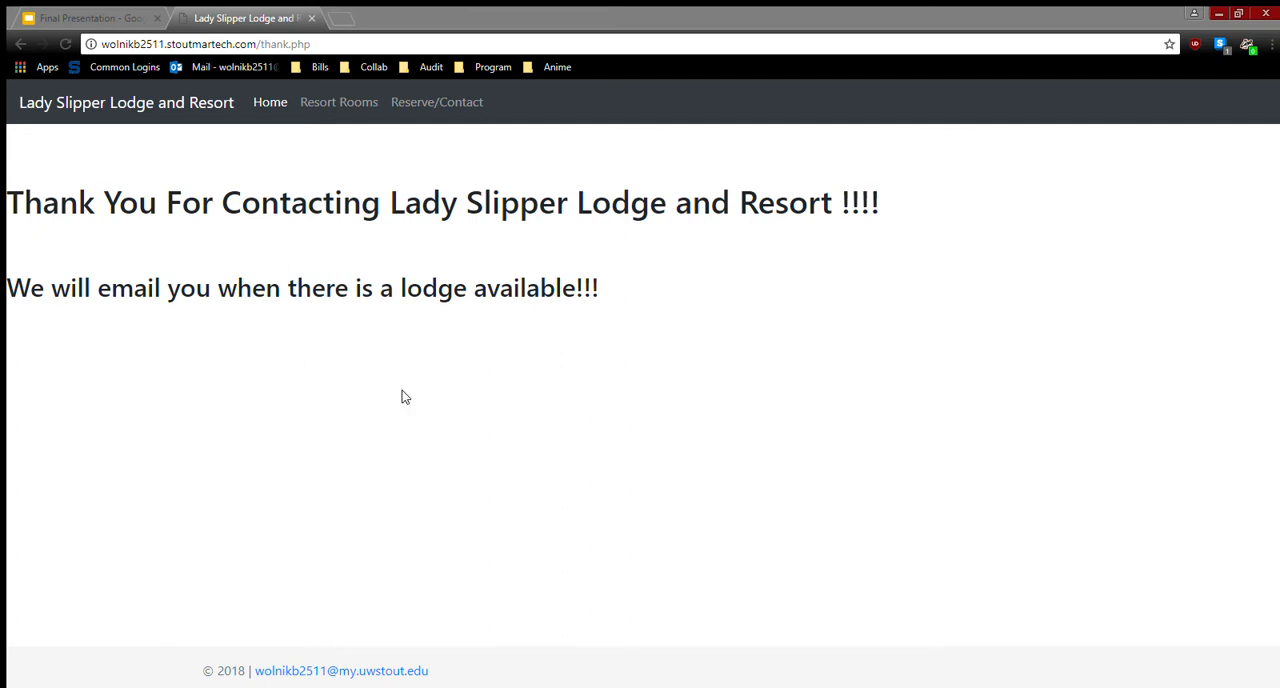
mouse_move(528, 406)
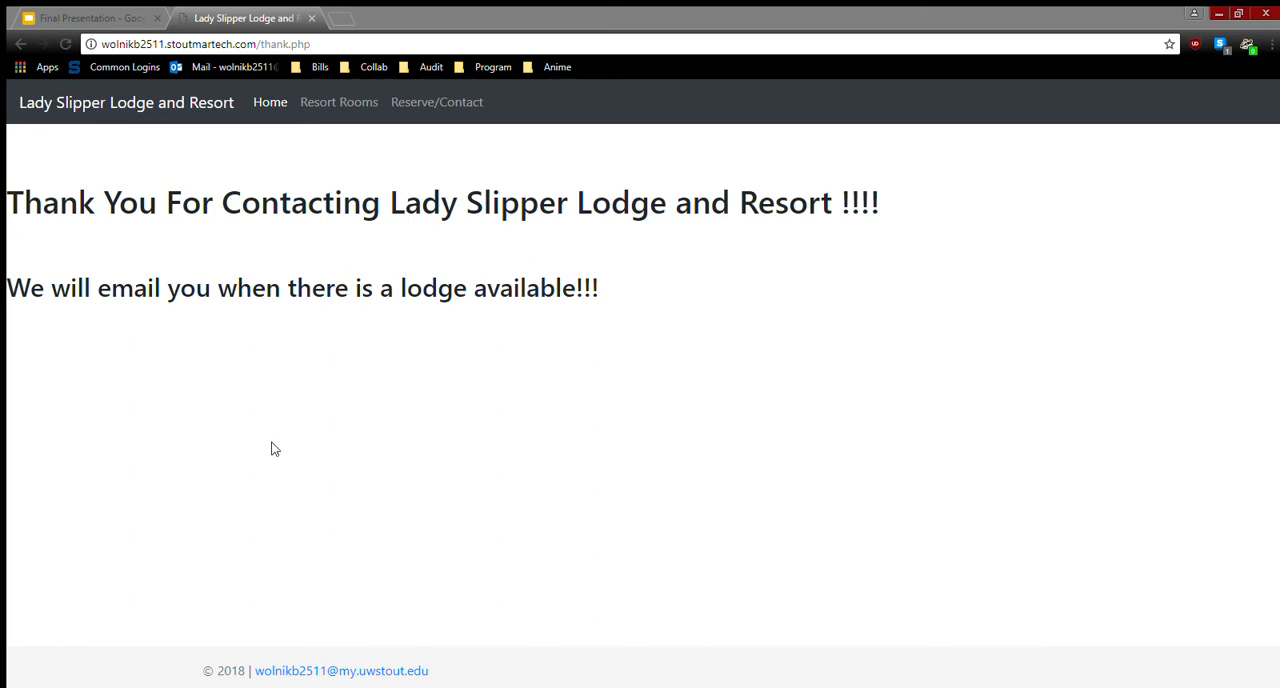
mouse_move(172, 556)
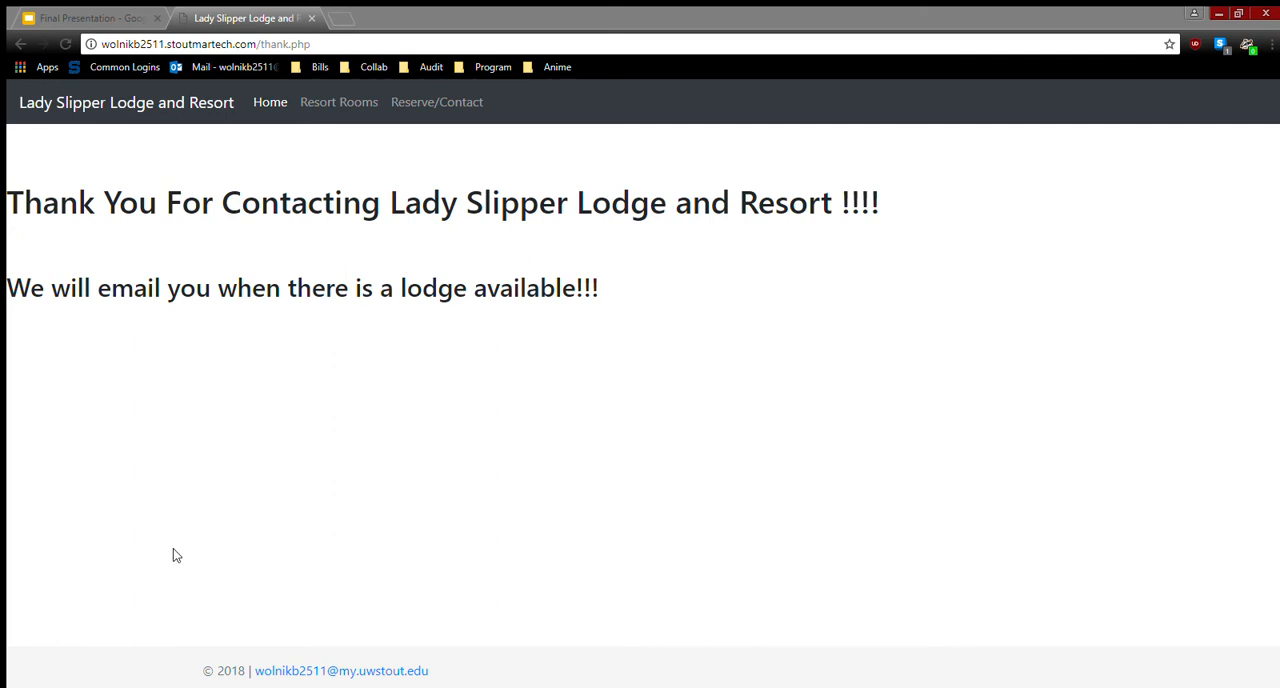
mouse_move(156, 500)
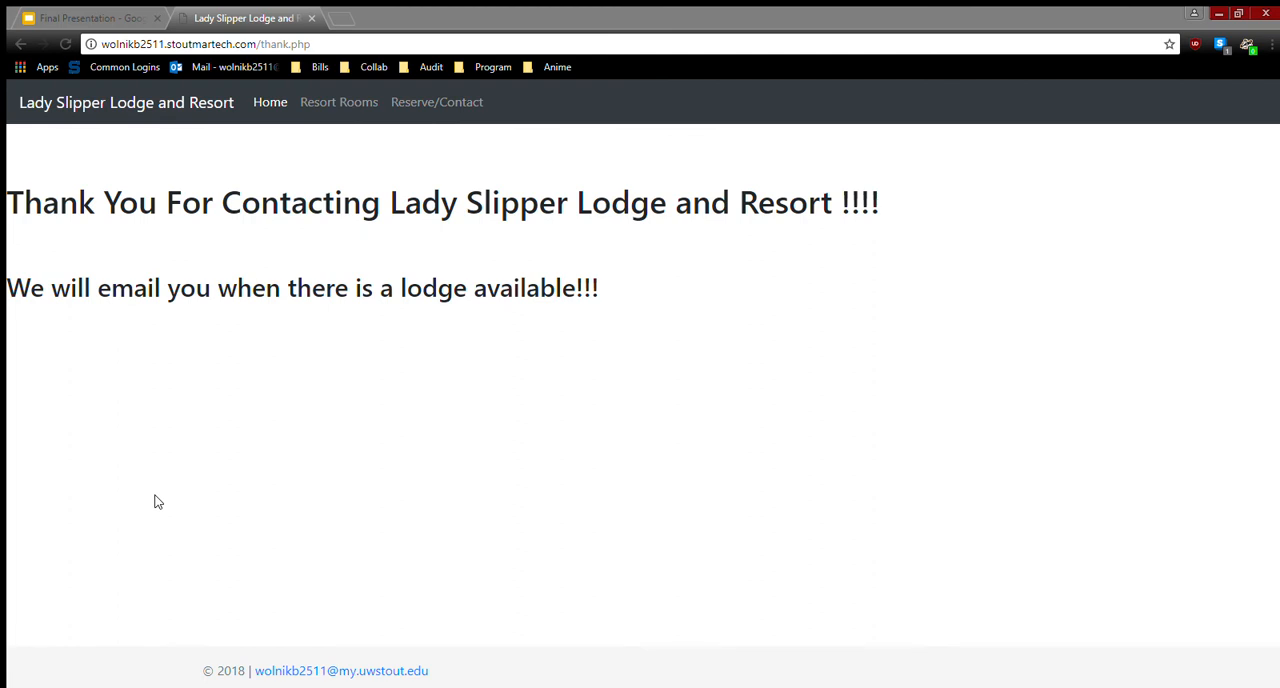
mouse_move(308, 516)
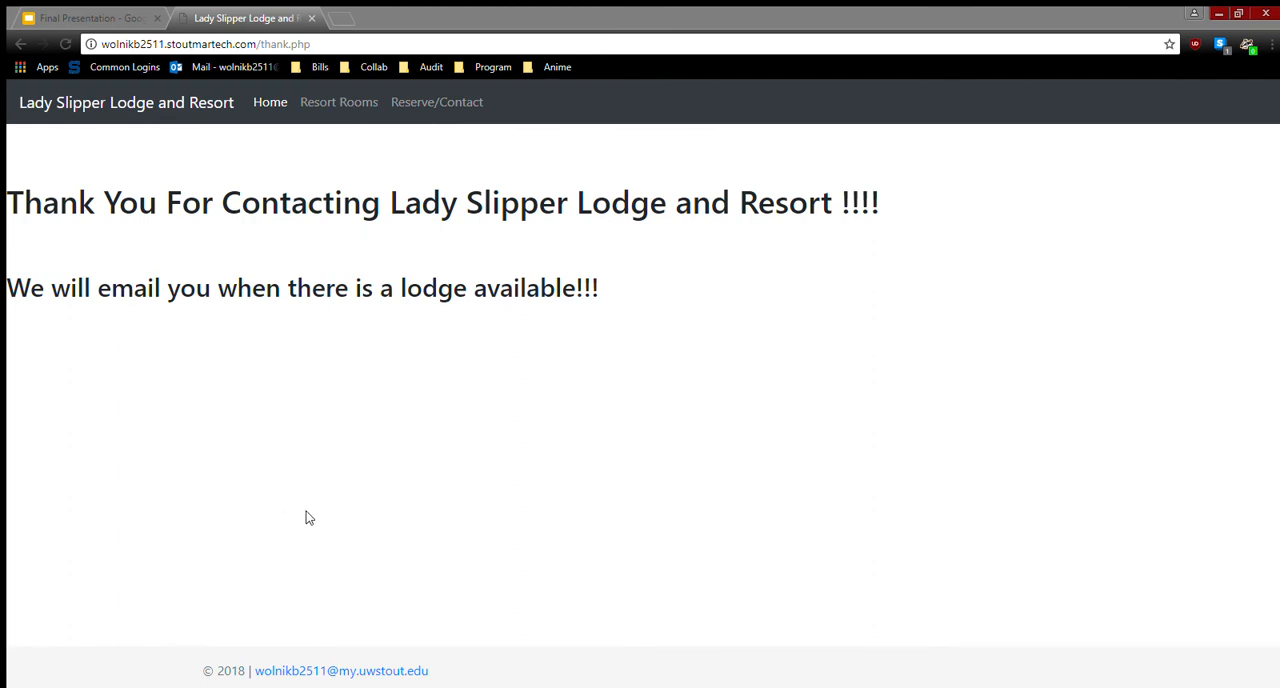
mouse_move(472, 536)
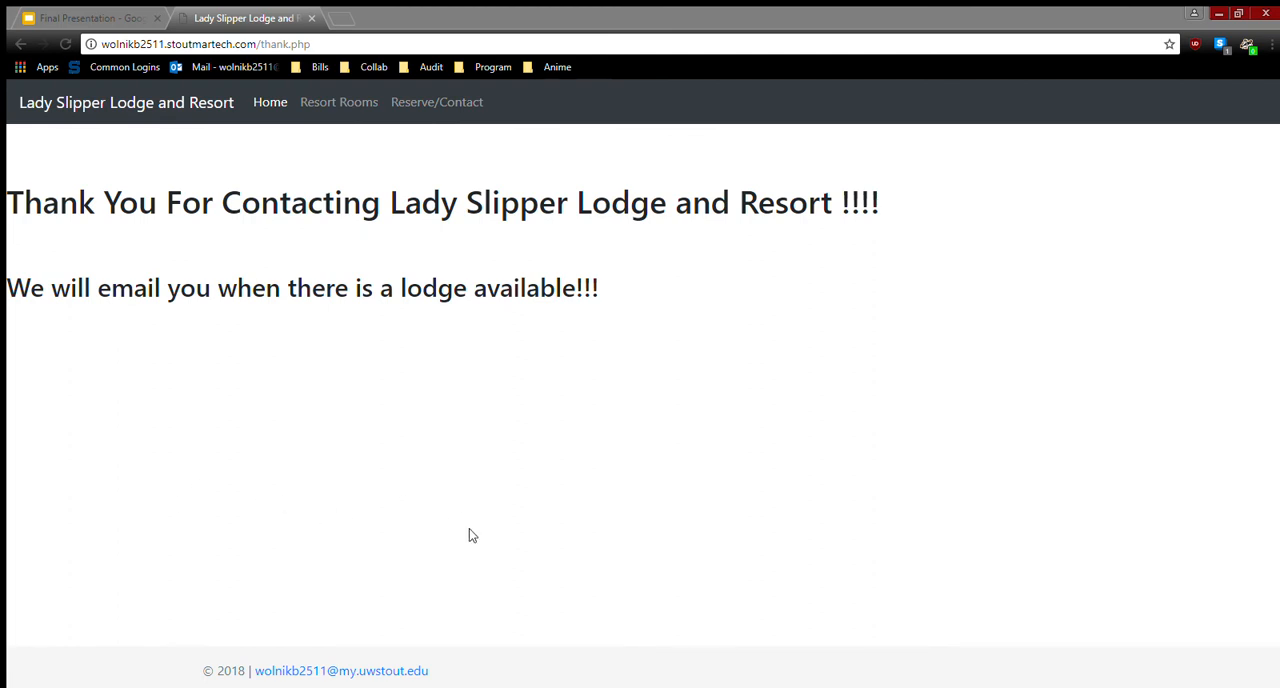
mouse_move(164, 544)
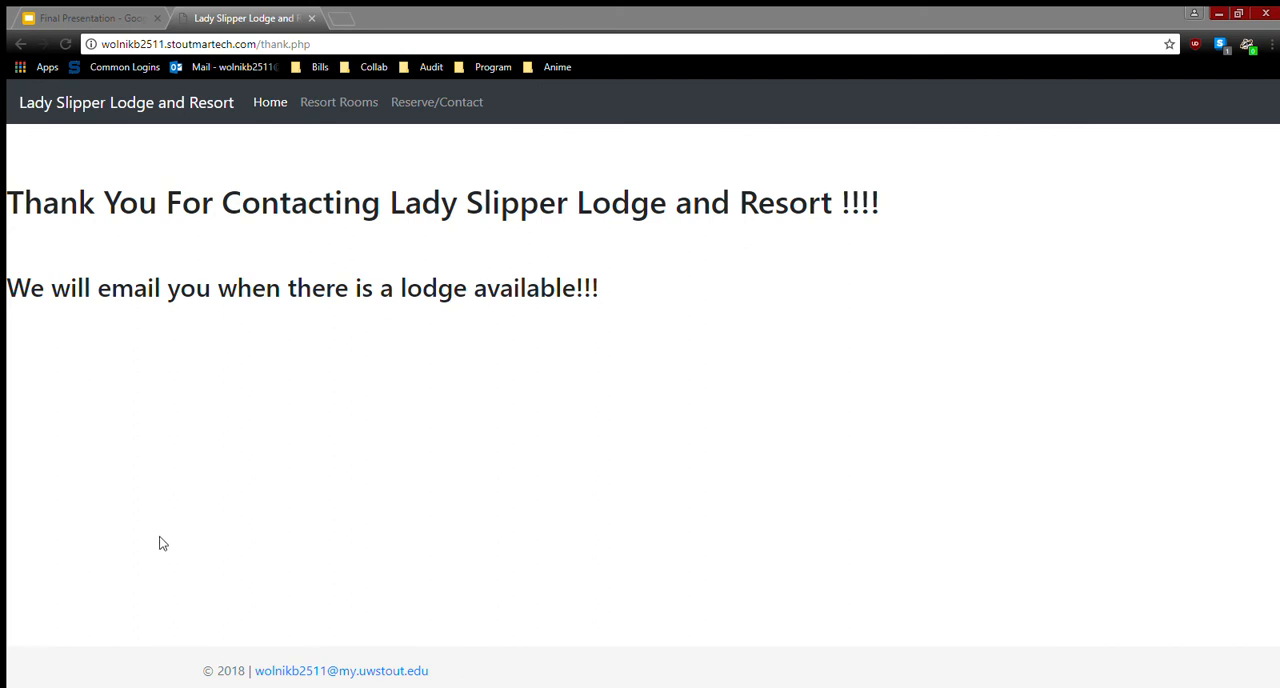
mouse_move(452, 252)
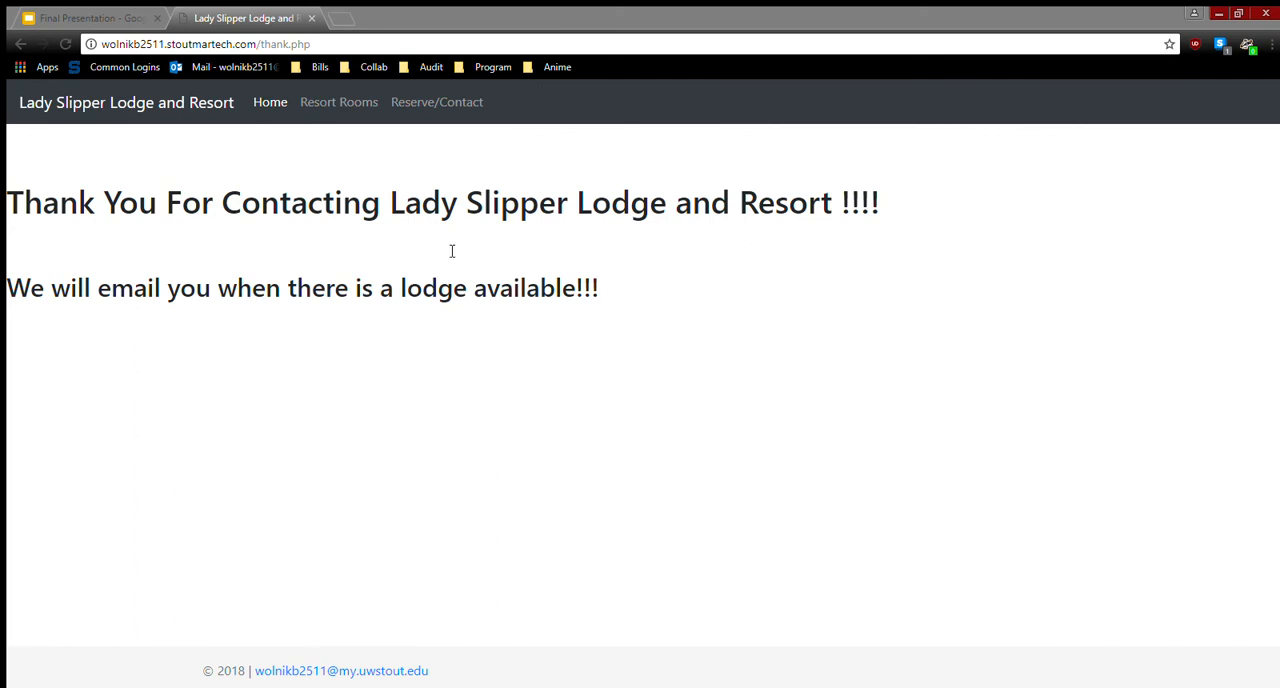
mouse_move(304, 414)
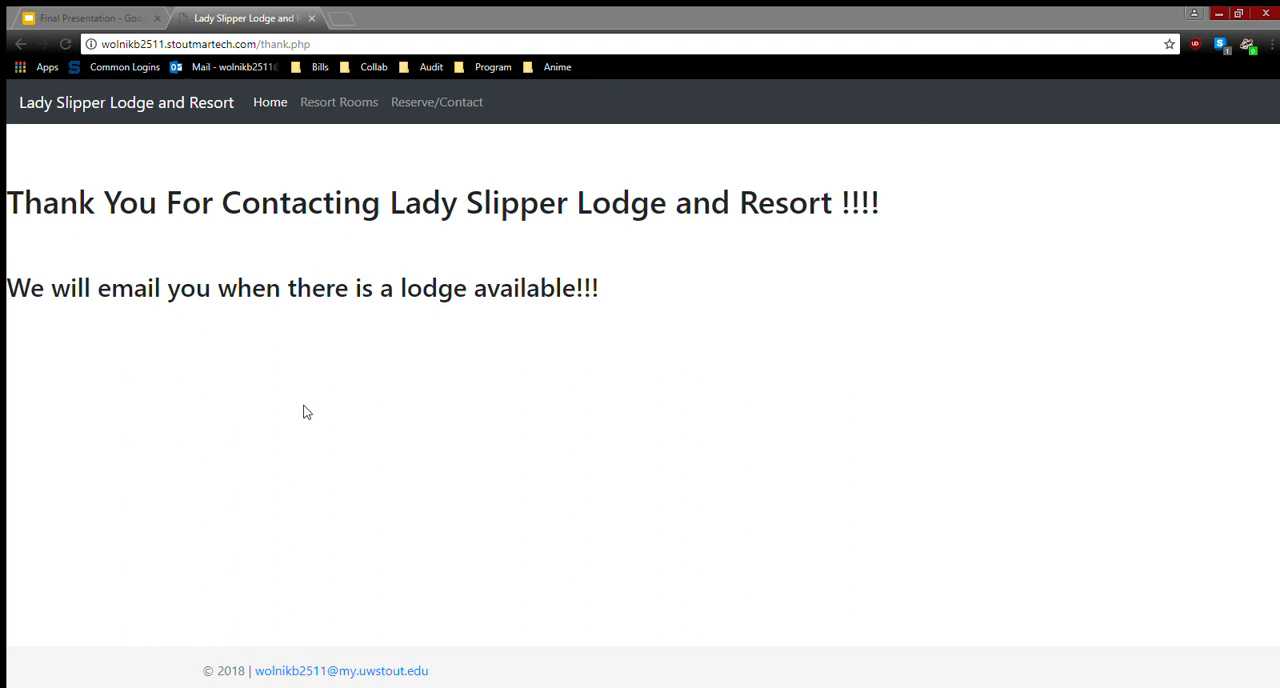
mouse_move(312, 440)
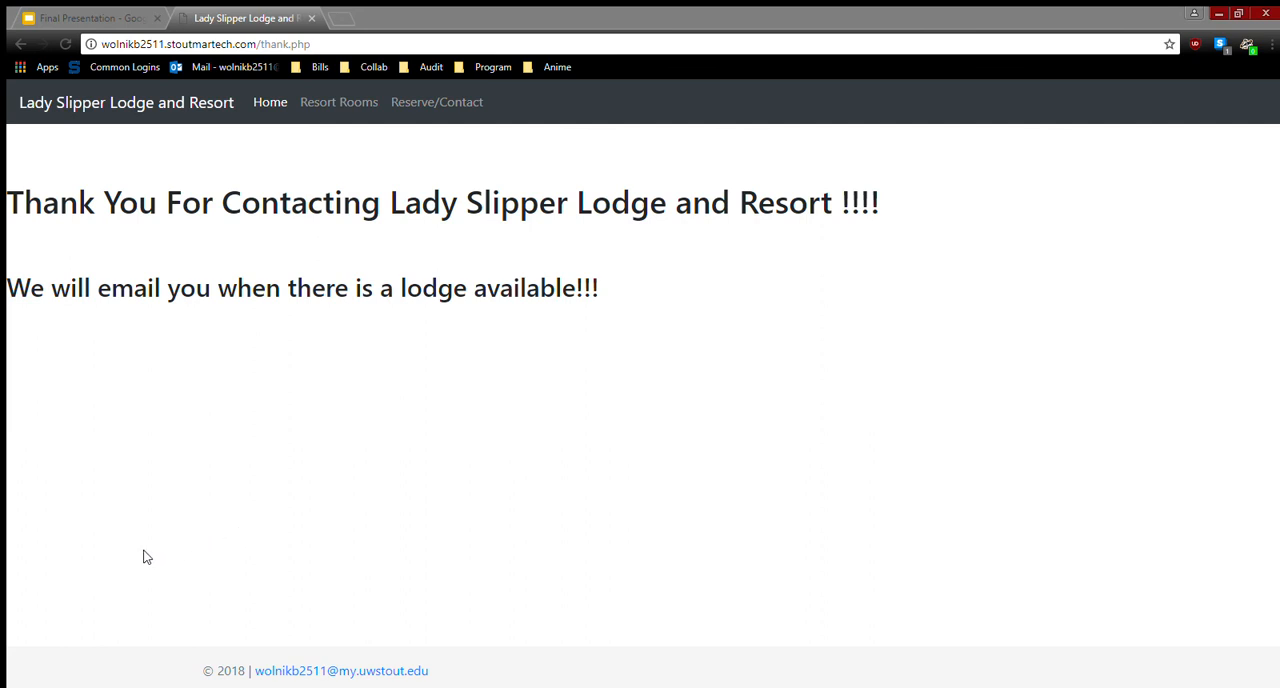
mouse_move(164, 556)
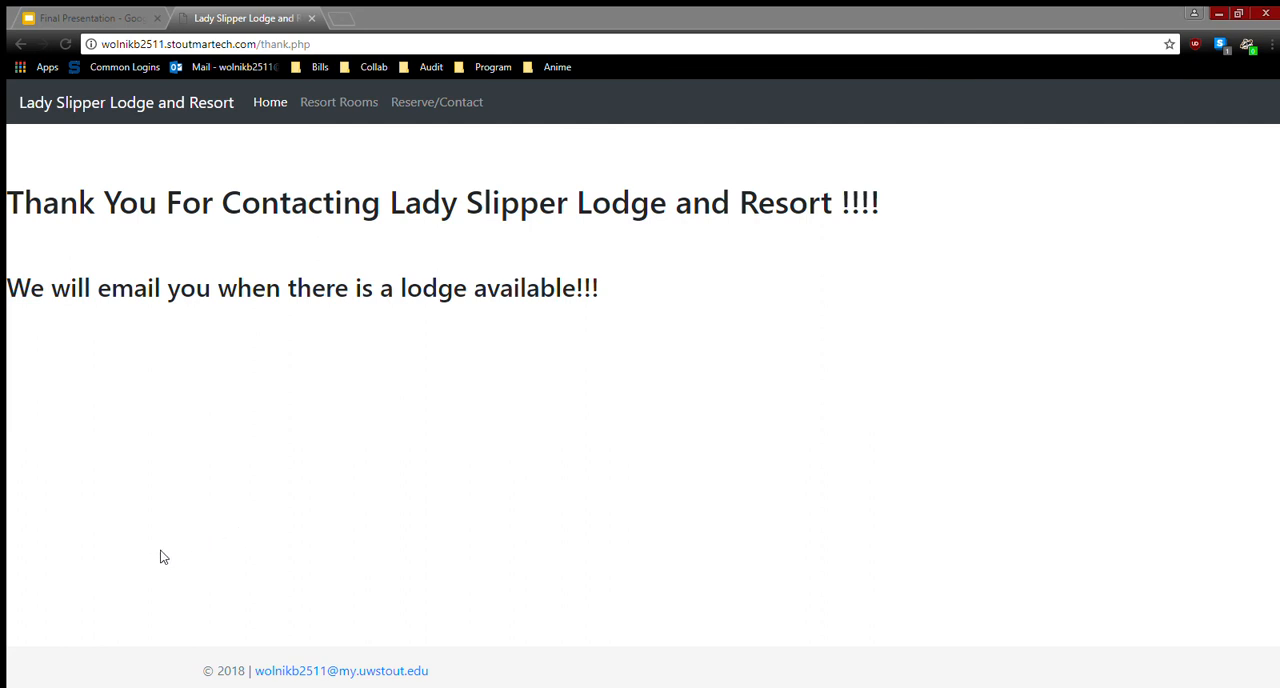
mouse_move(258, 400)
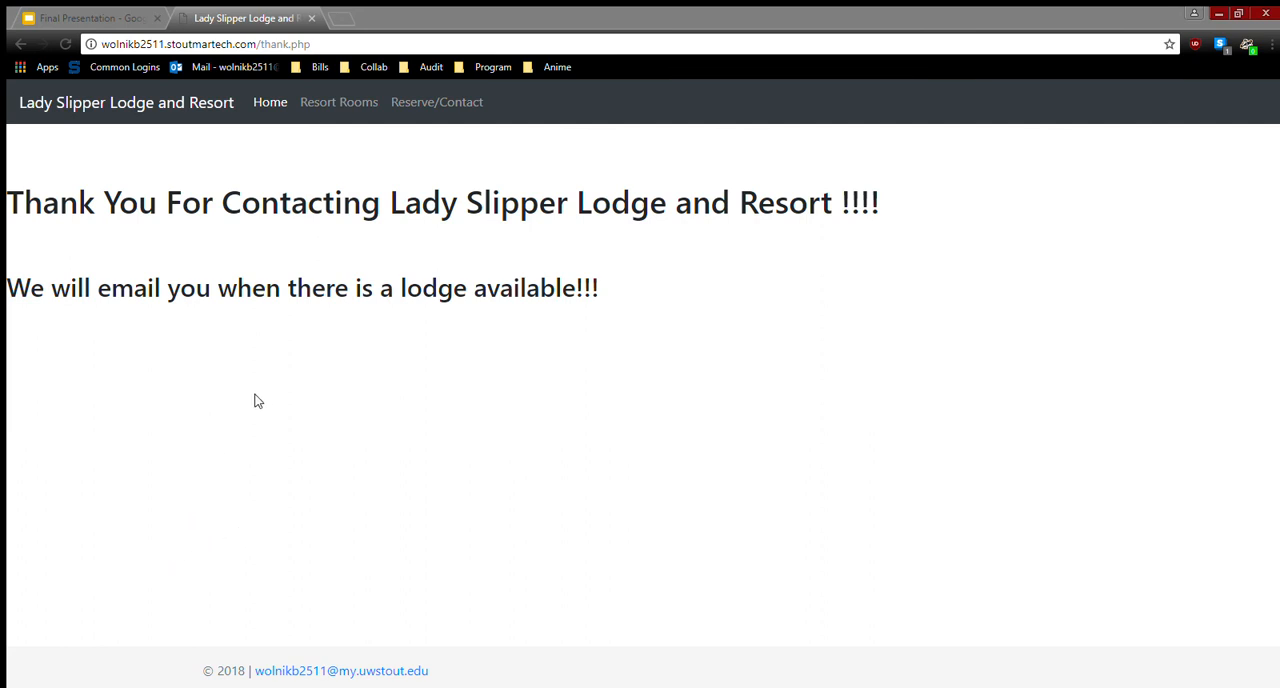
mouse_move(296, 412)
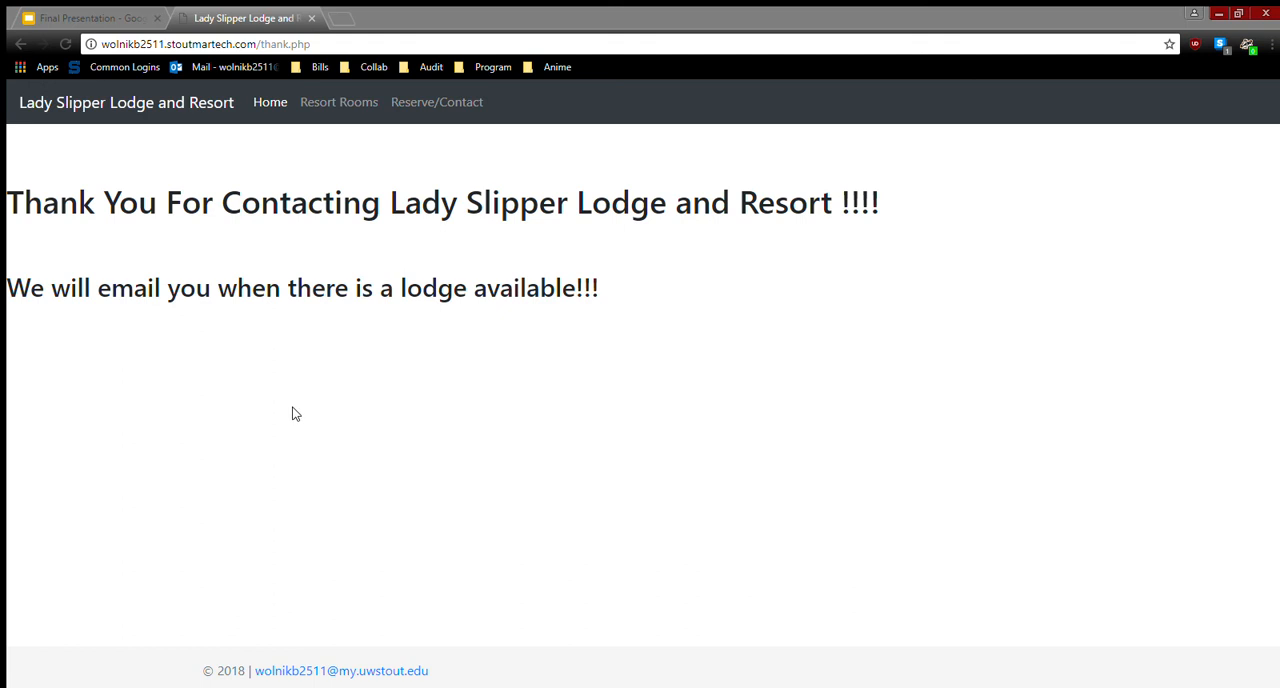
mouse_move(292, 442)
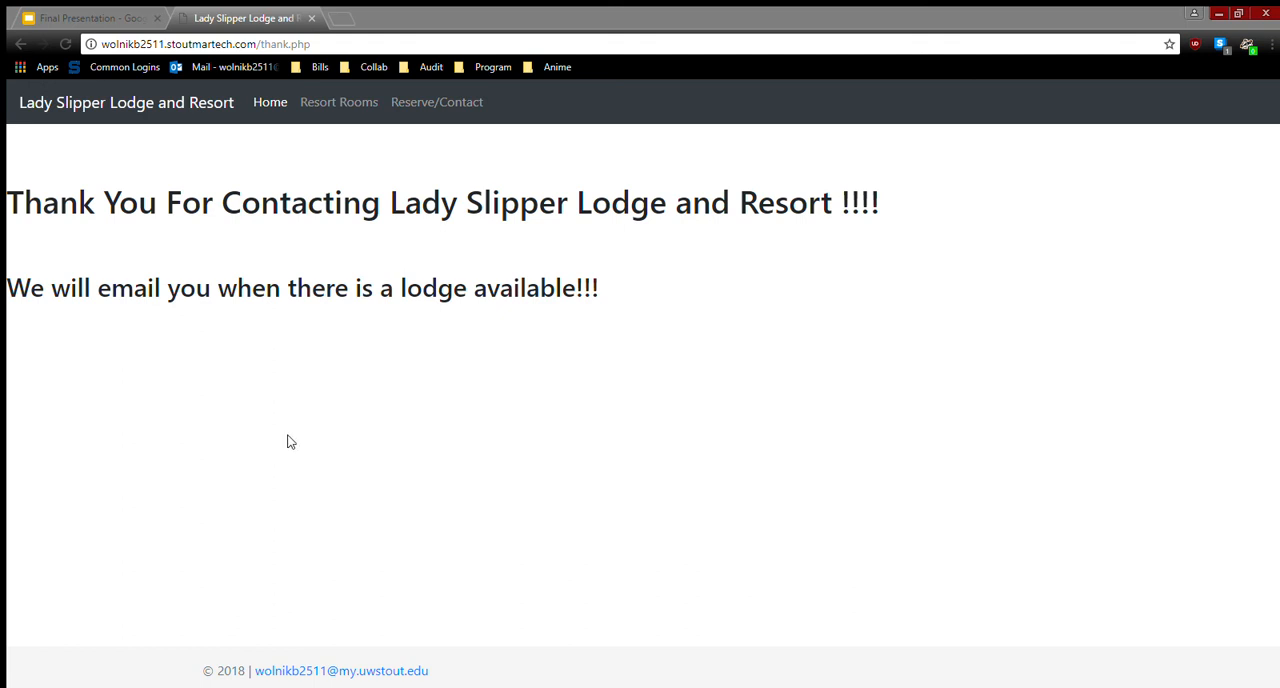
mouse_move(338, 444)
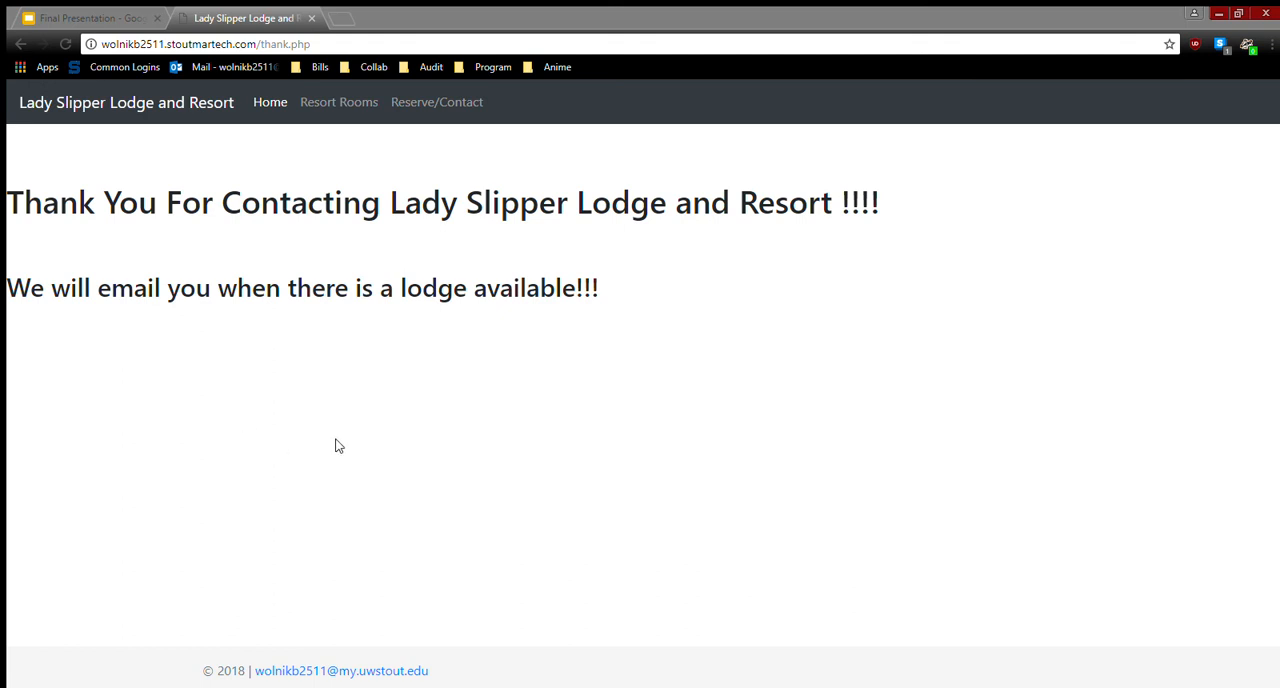
mouse_move(380, 460)
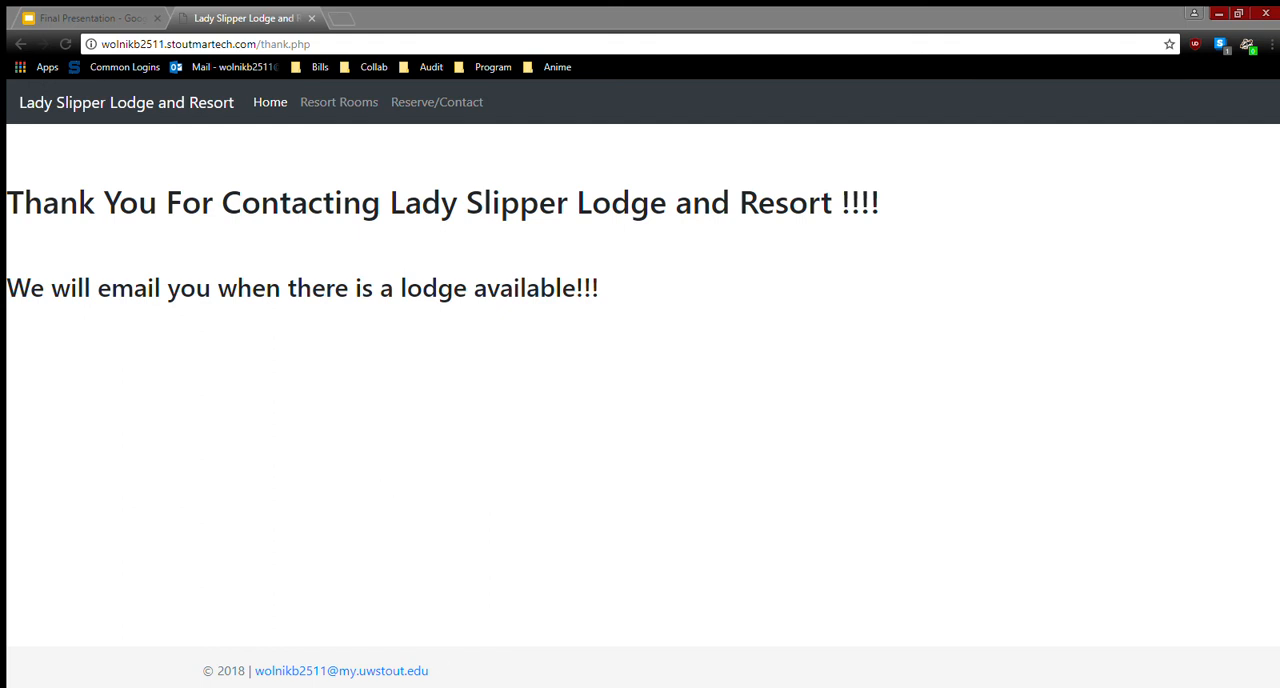
mouse_move(324, 336)
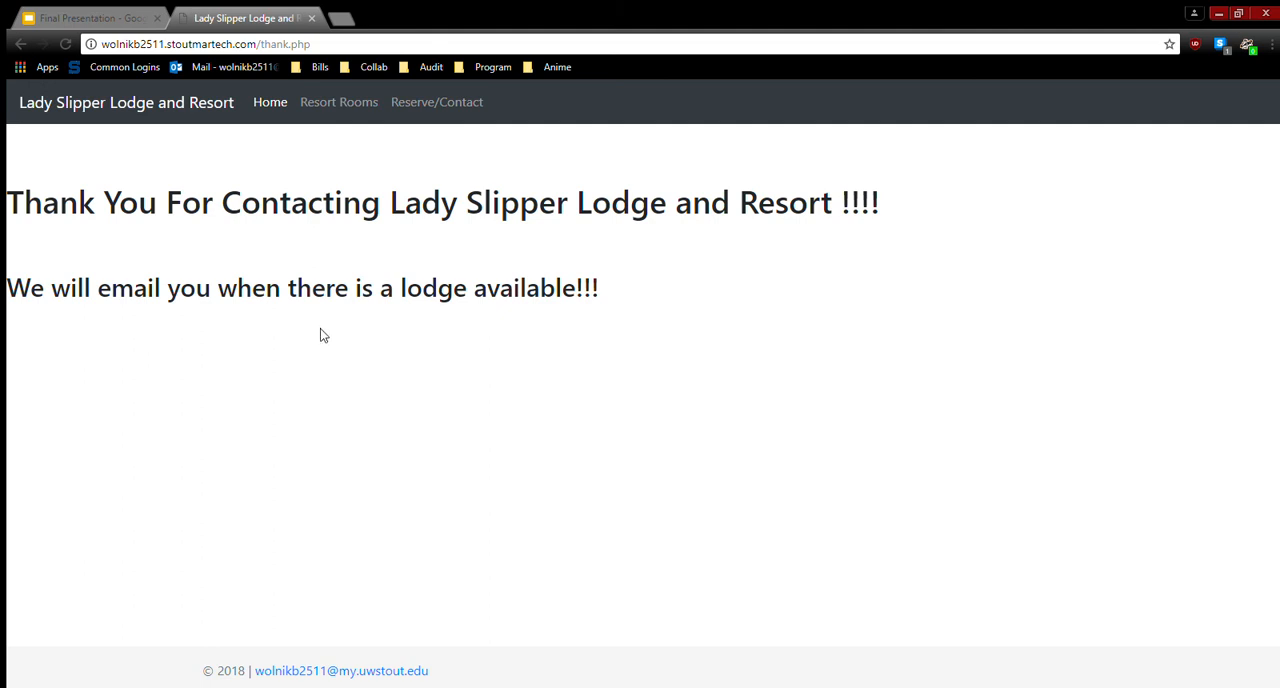
- Switch to the Final Presentation deck and show its Challenges slide about MySQL
left_click(84, 18)
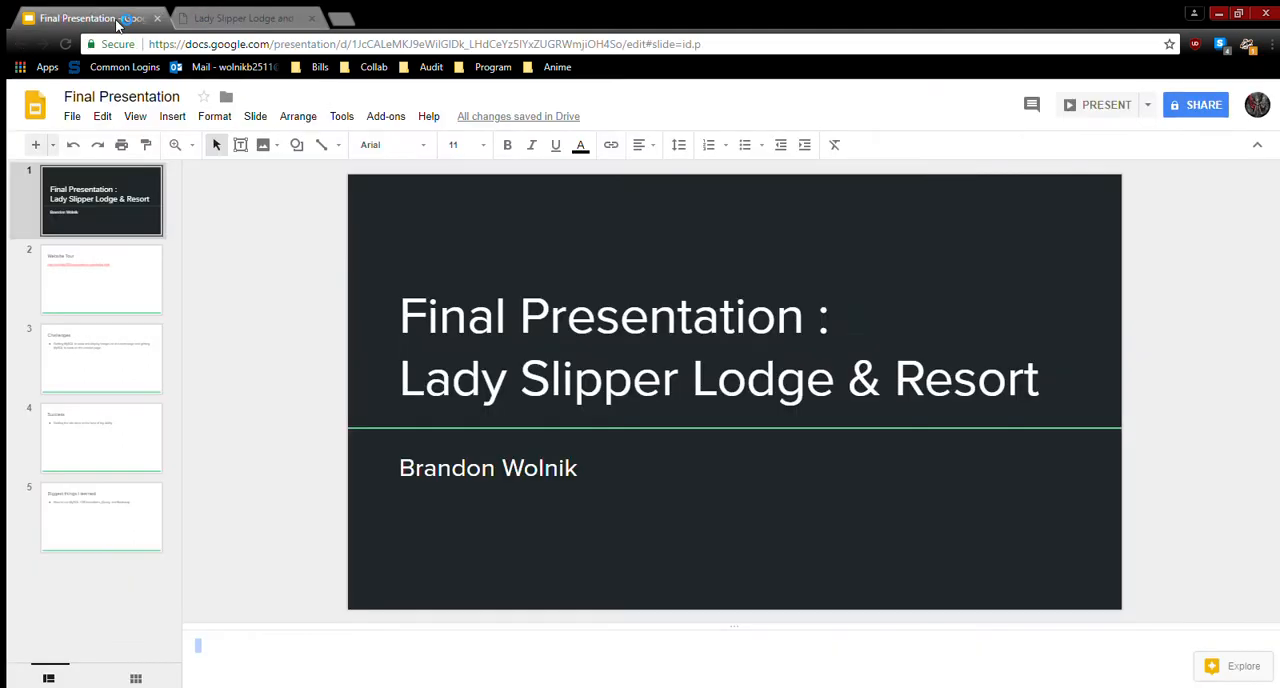
left_click(100, 358)
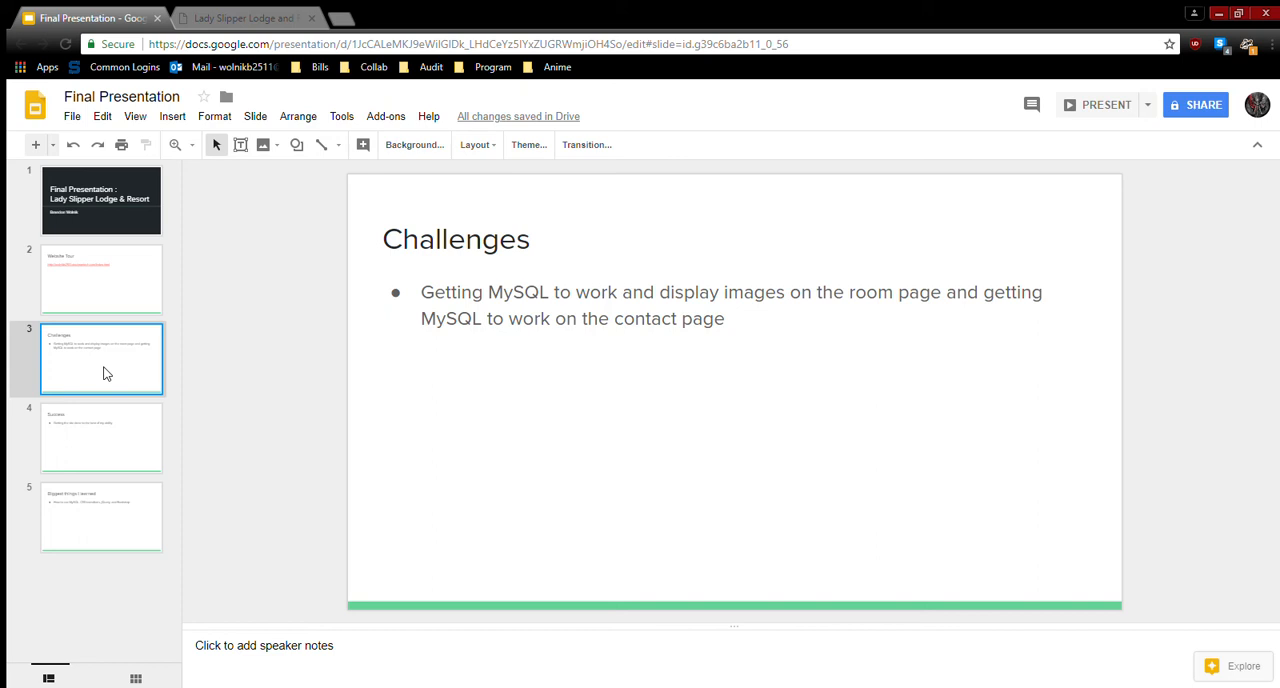
mouse_move(108, 378)
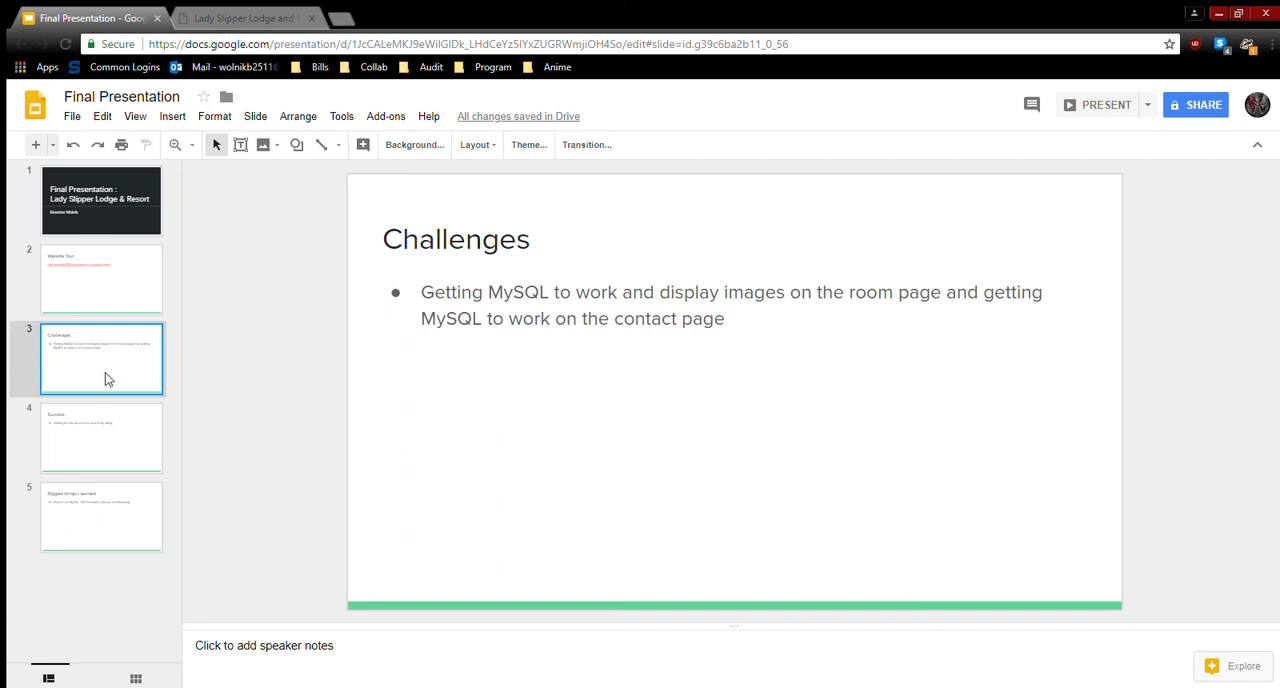
- Advance to the Success slide about finishing the site
left_click(100, 436)
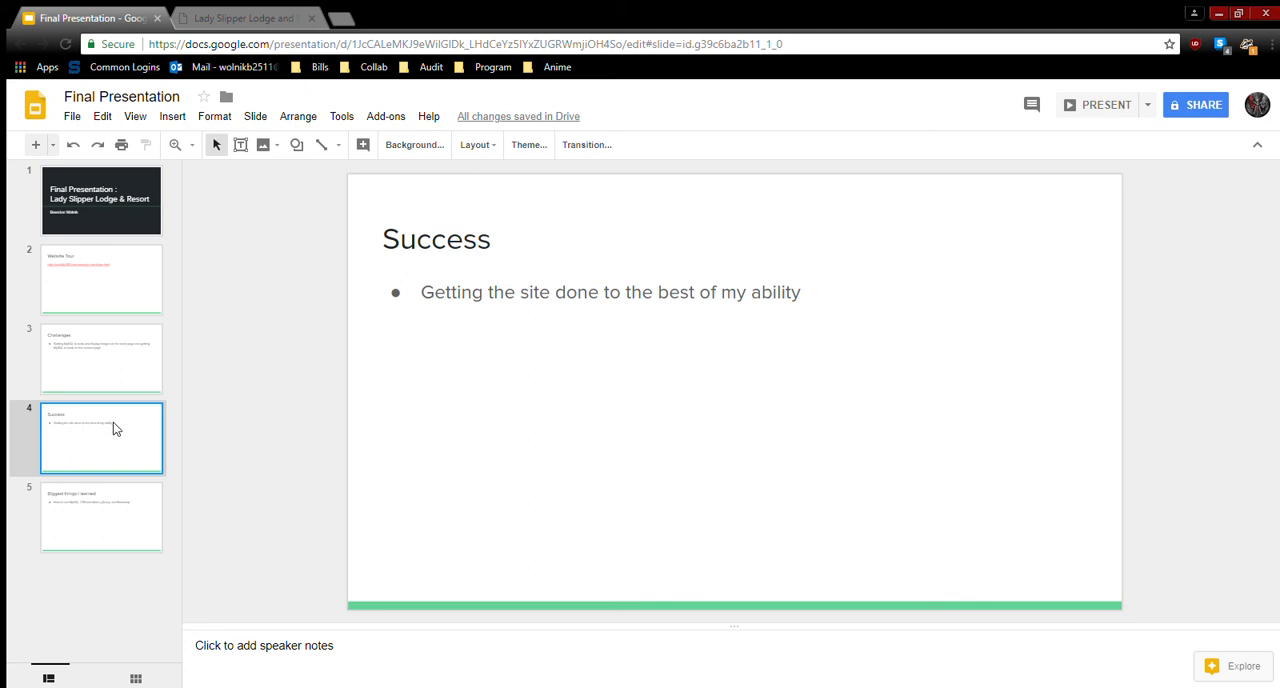
- Advance to the 'Biggest things I learned' slide listing MySQL, CSS, jQuery, Bootstrap
left_click(100, 516)
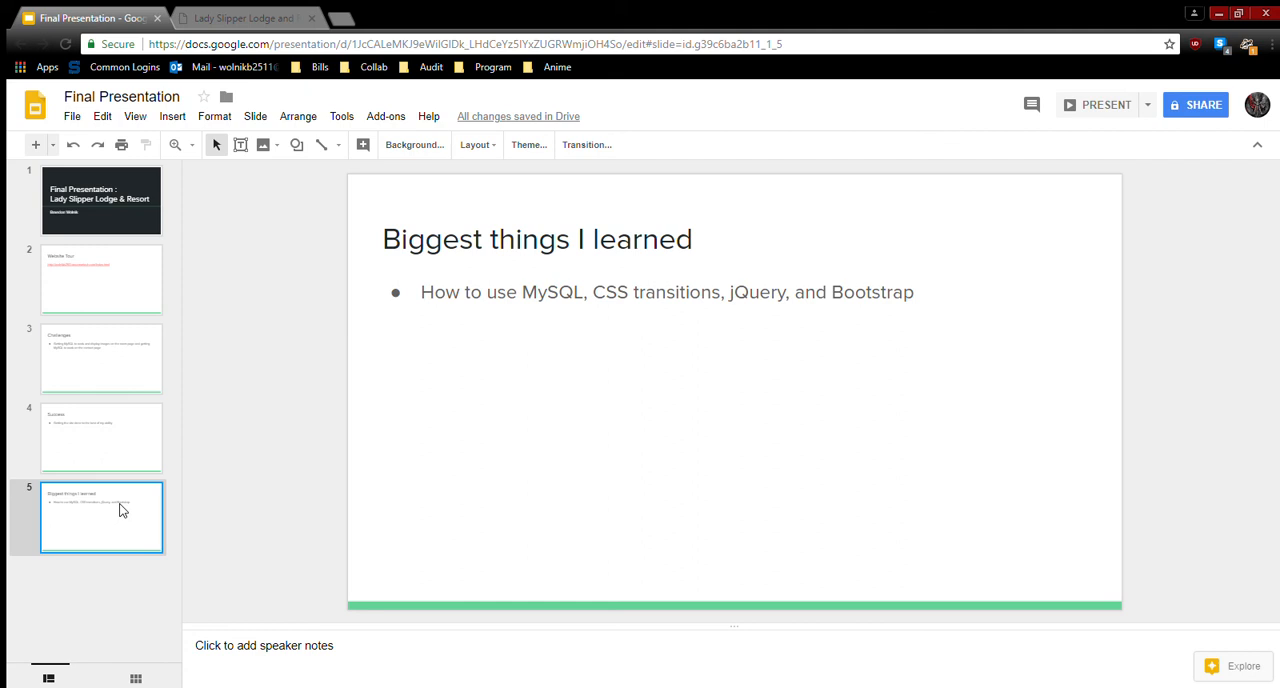
mouse_move(256, 524)
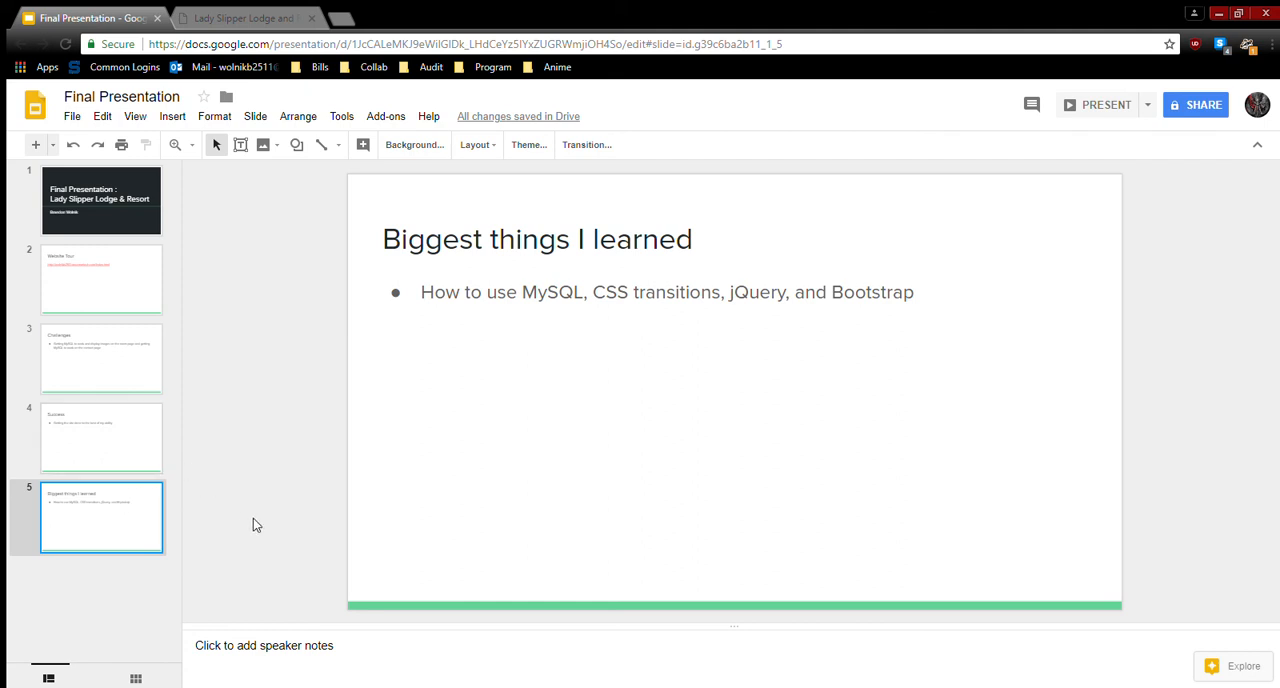